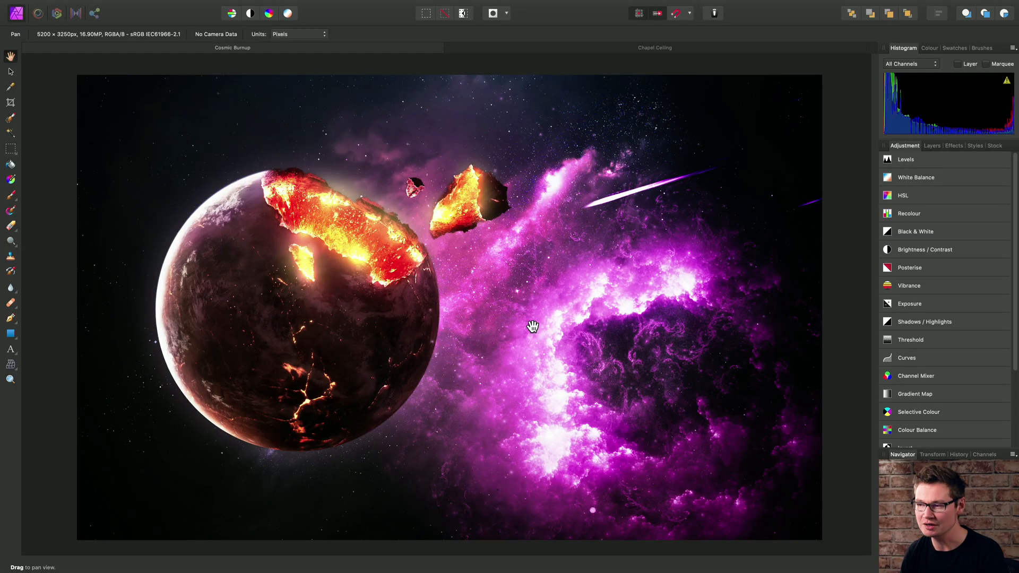
mouse_move(39, 125)
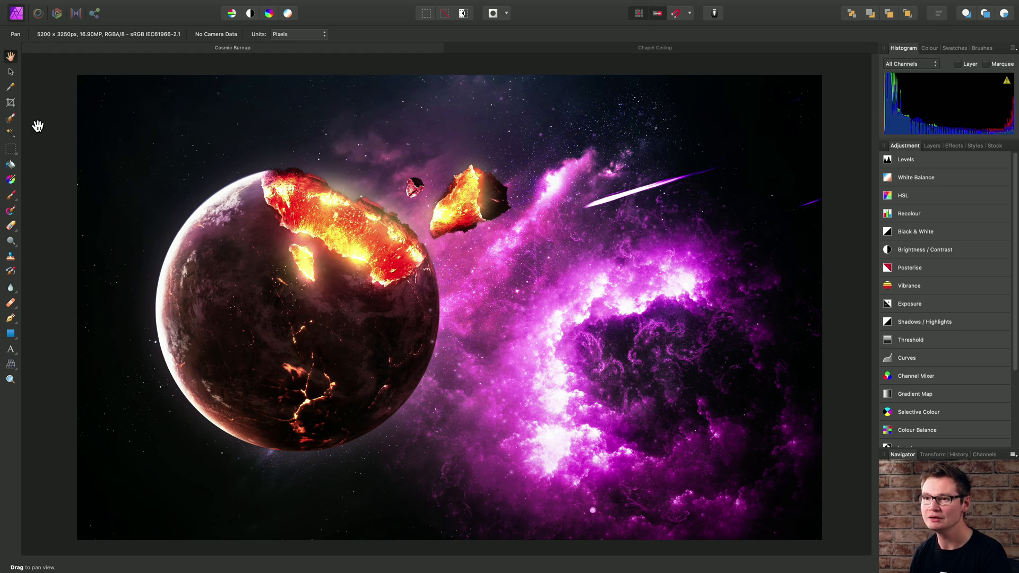
mouse_move(12, 106)
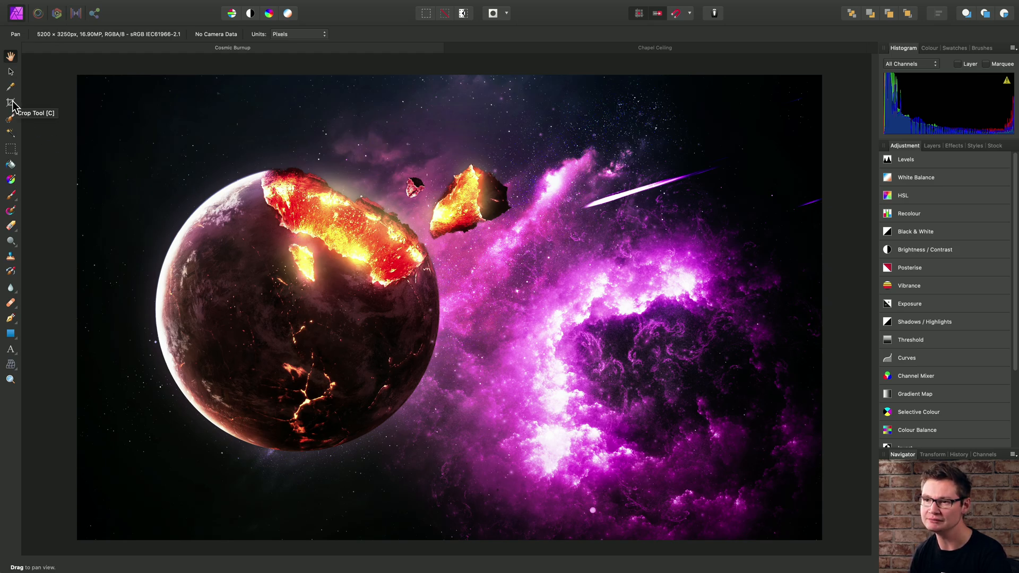
mouse_move(78, 74)
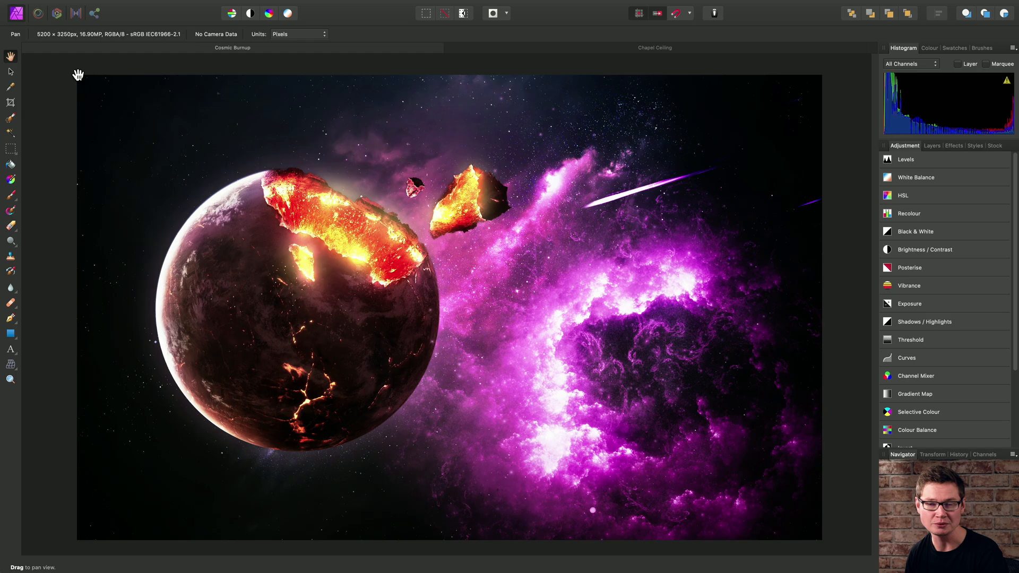
mouse_move(57, 13)
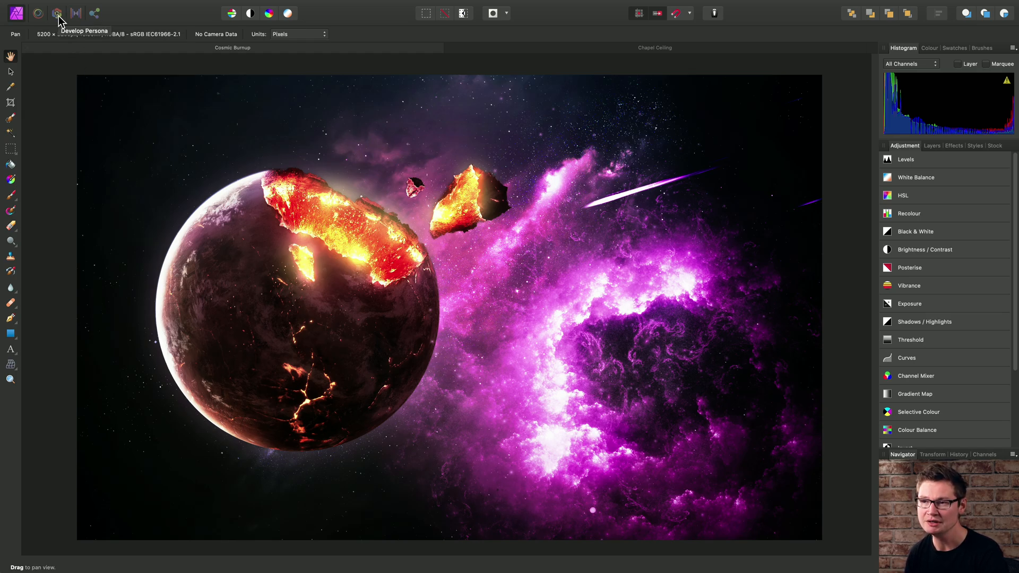
mouse_move(13, 14)
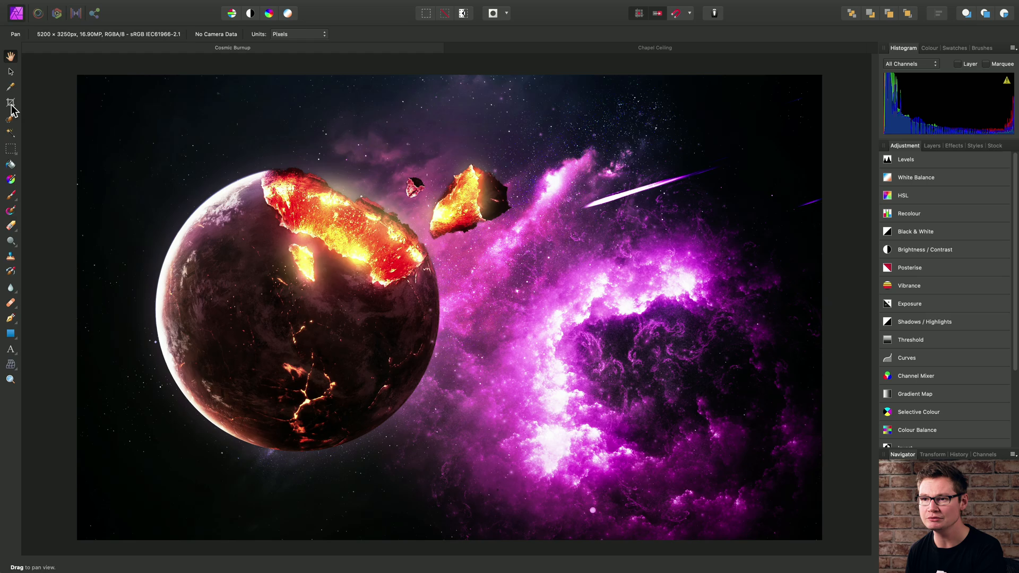
Activate the Crop Tool on the burning-planet image.
left_click(11, 102)
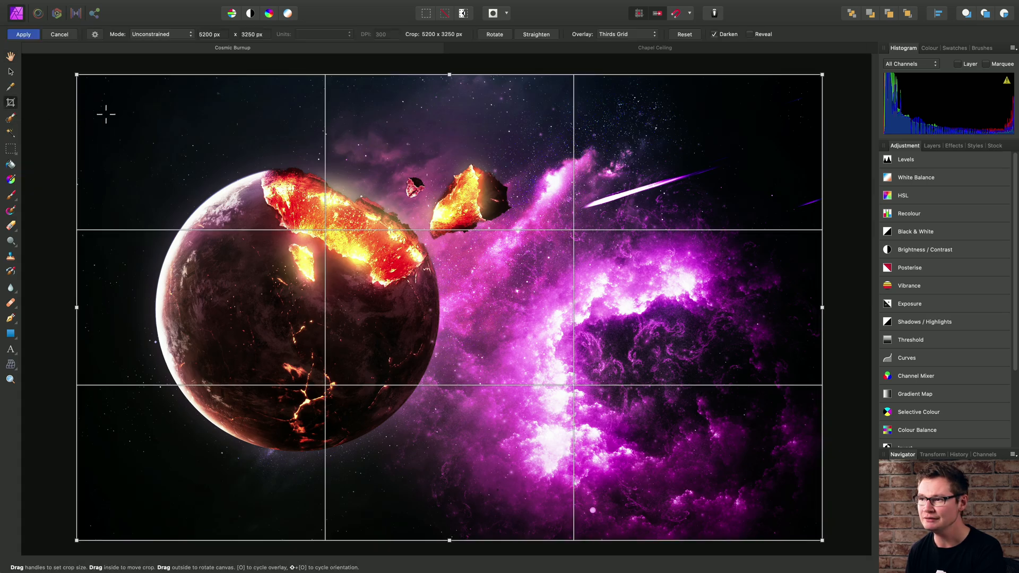
mouse_move(498, 457)
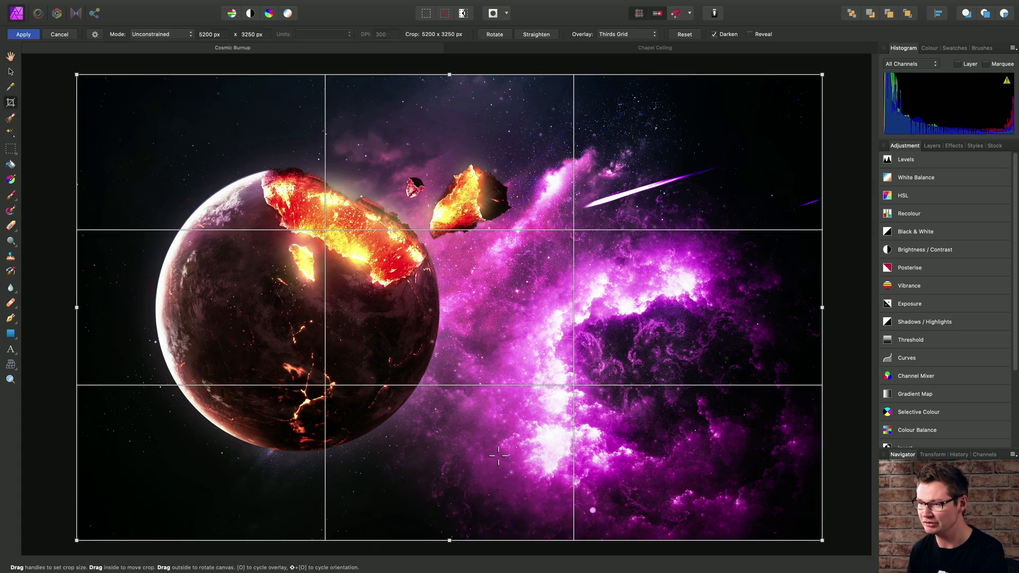
mouse_move(153, 85)
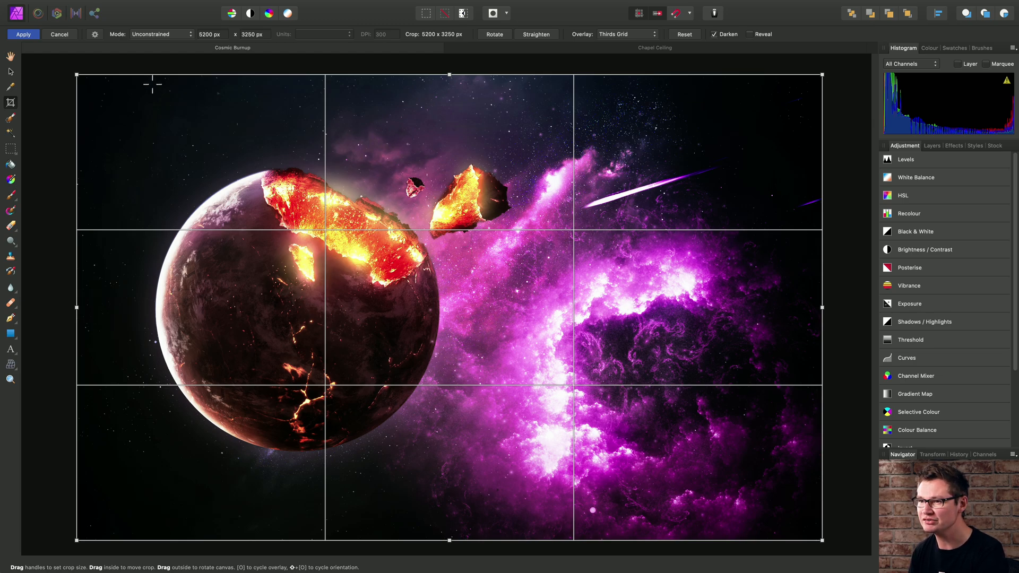
mouse_move(443, 72)
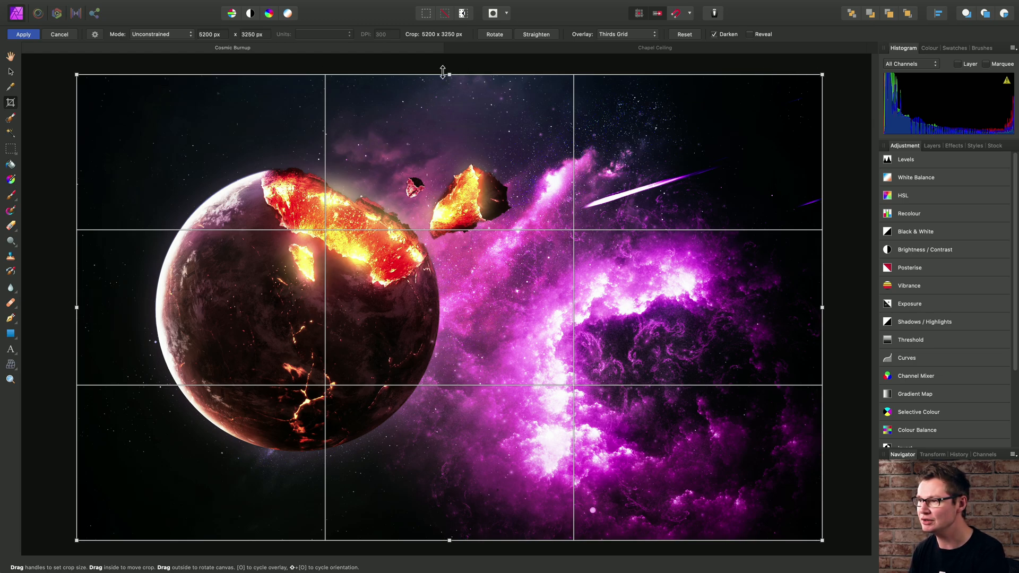
mouse_move(83, 307)
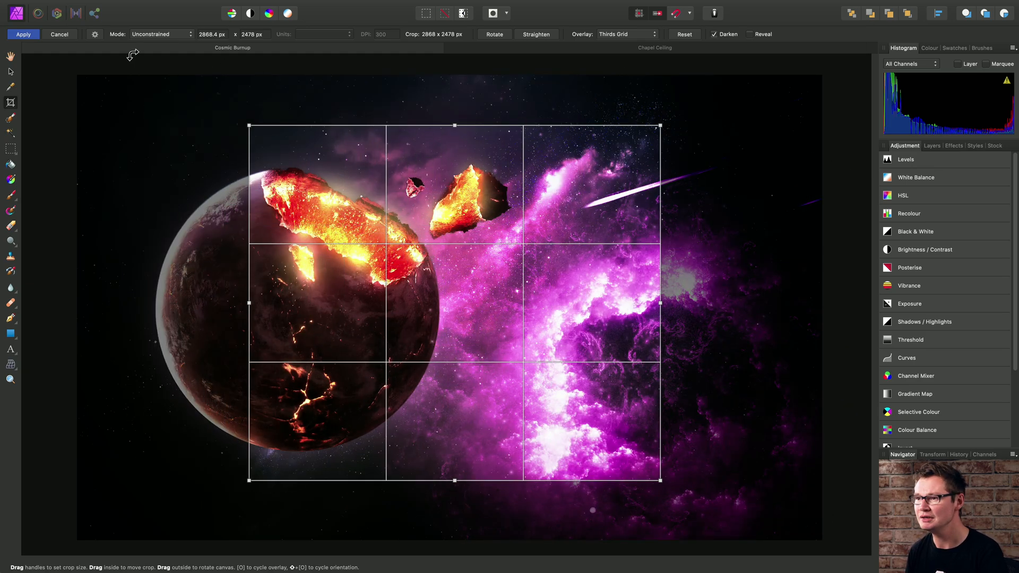
Lock the crop to the 1:1 square preset around the planet.
left_click(95, 33)
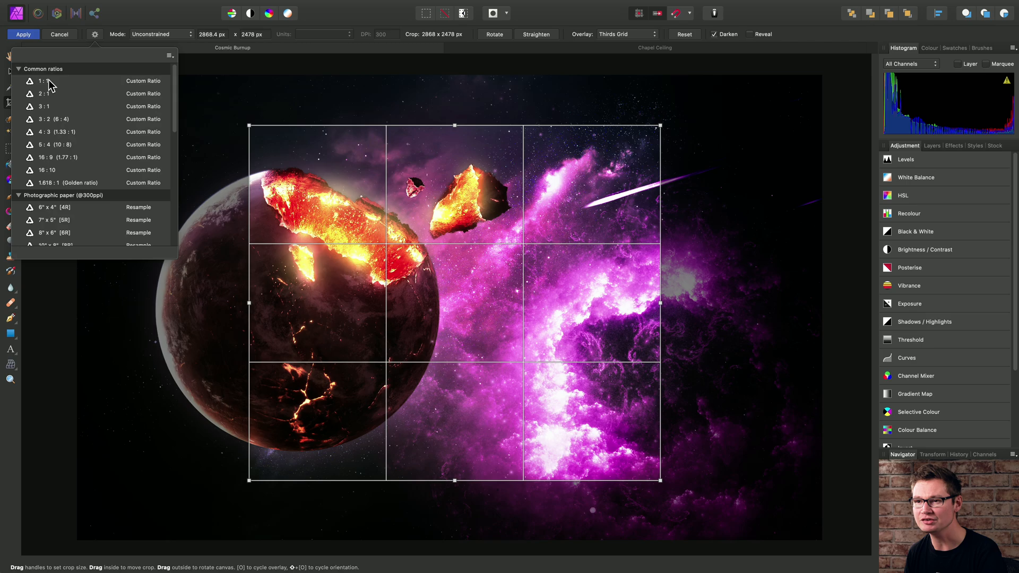
left_click(44, 81)
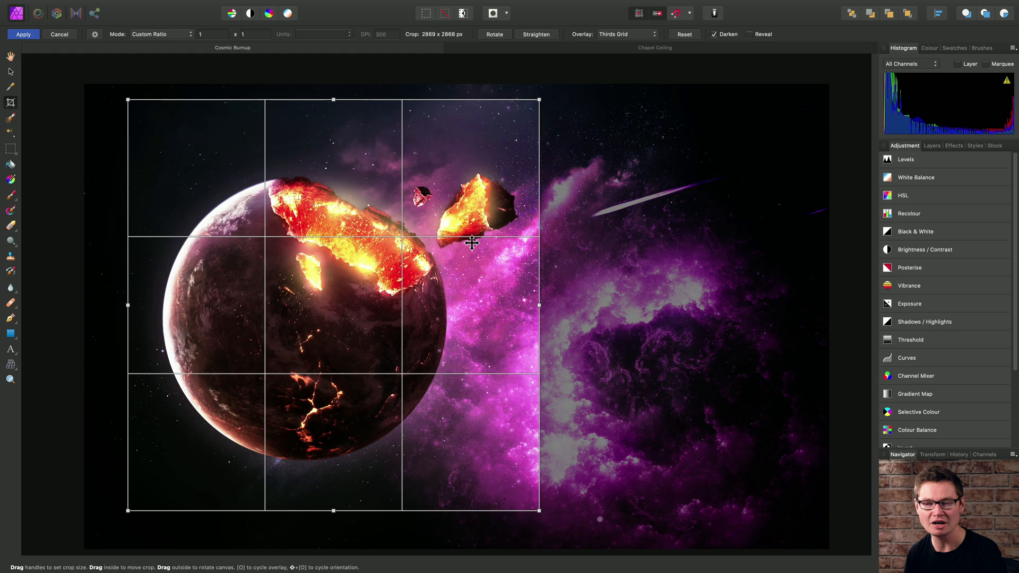
mouse_move(473, 198)
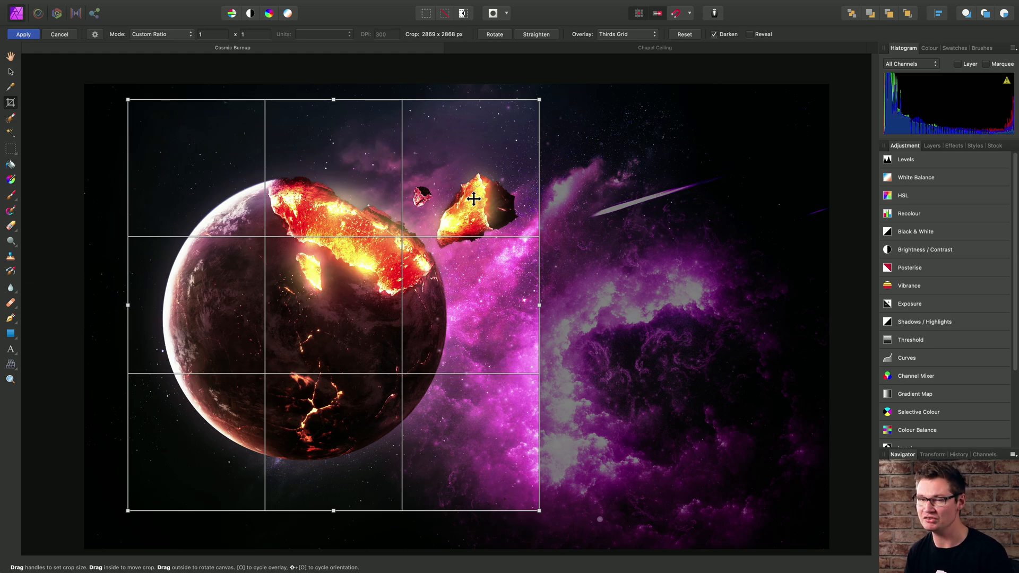
mouse_move(671, 31)
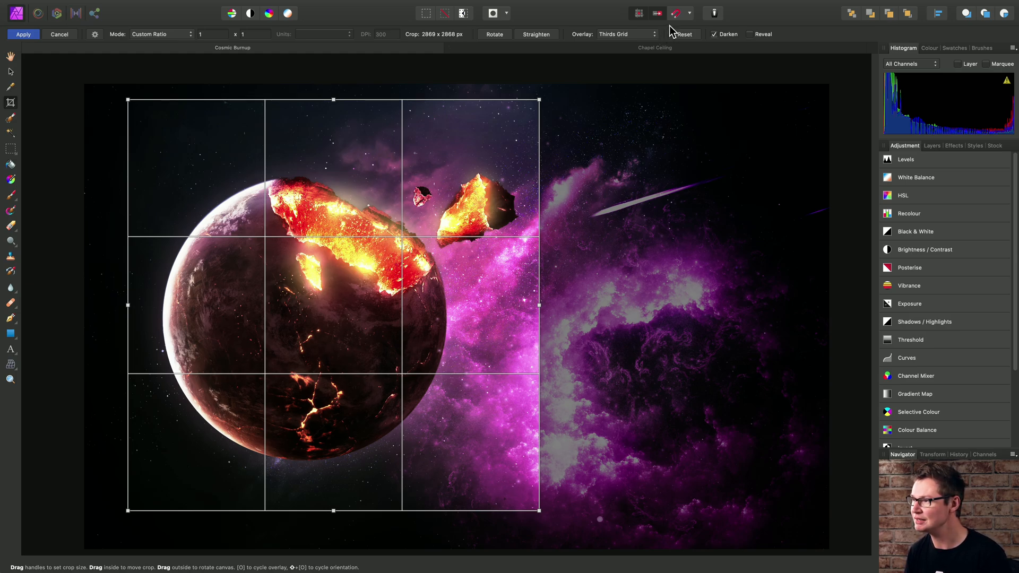
mouse_move(676, 25)
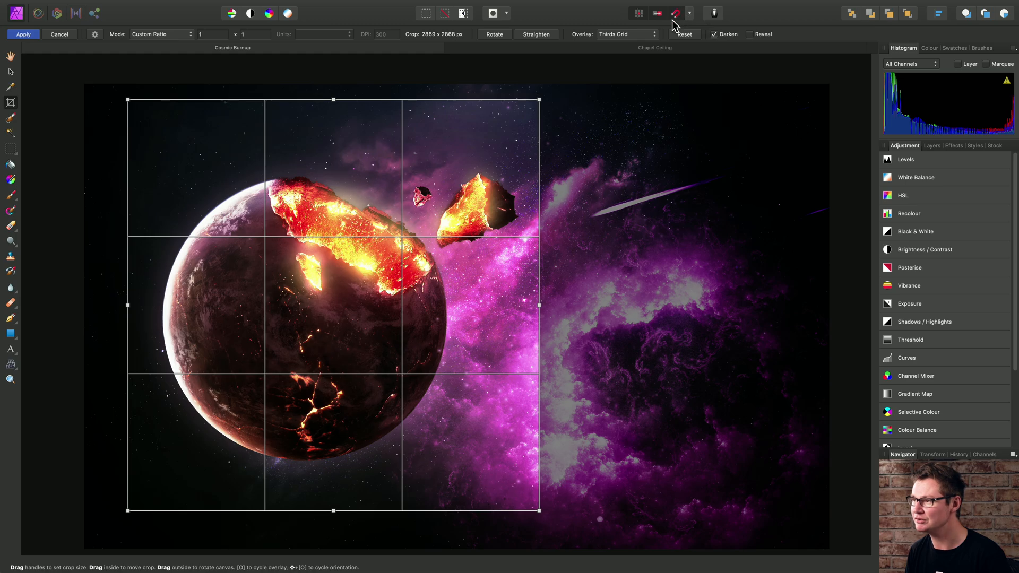
mouse_move(538, 102)
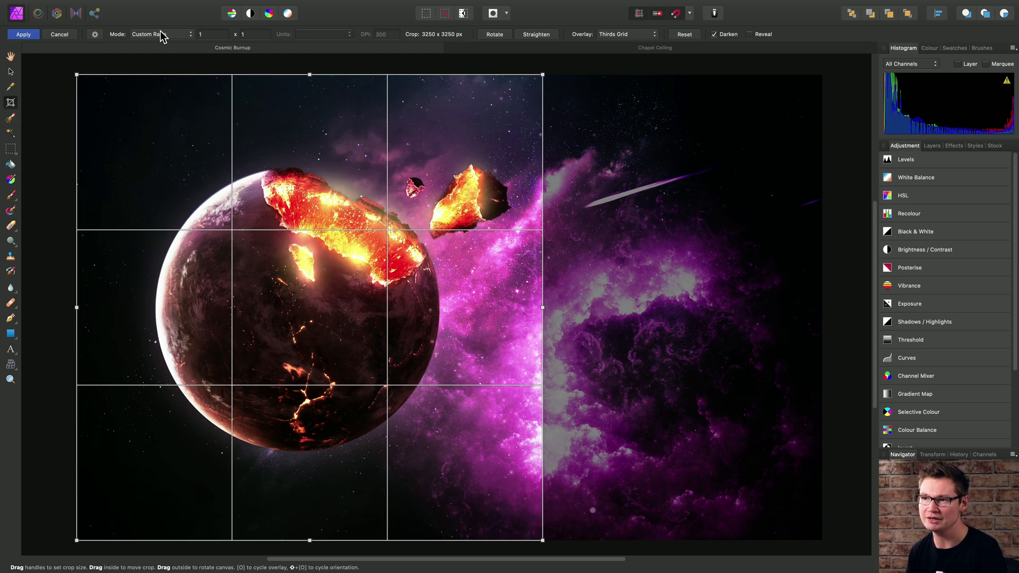
mouse_move(272, 38)
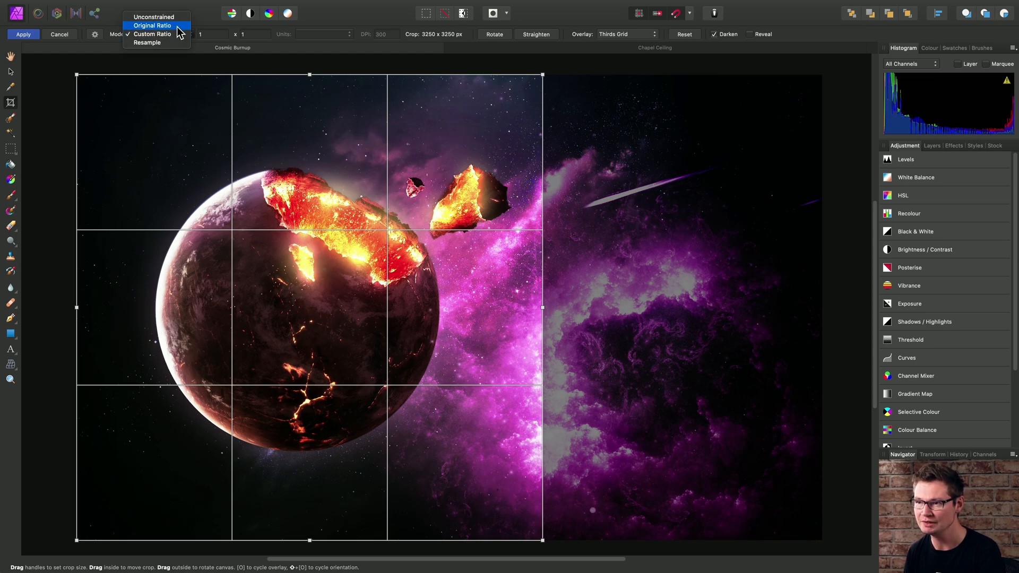
Set the crop mode to Original Ratio so it follows the photo's proportions.
left_click(152, 26)
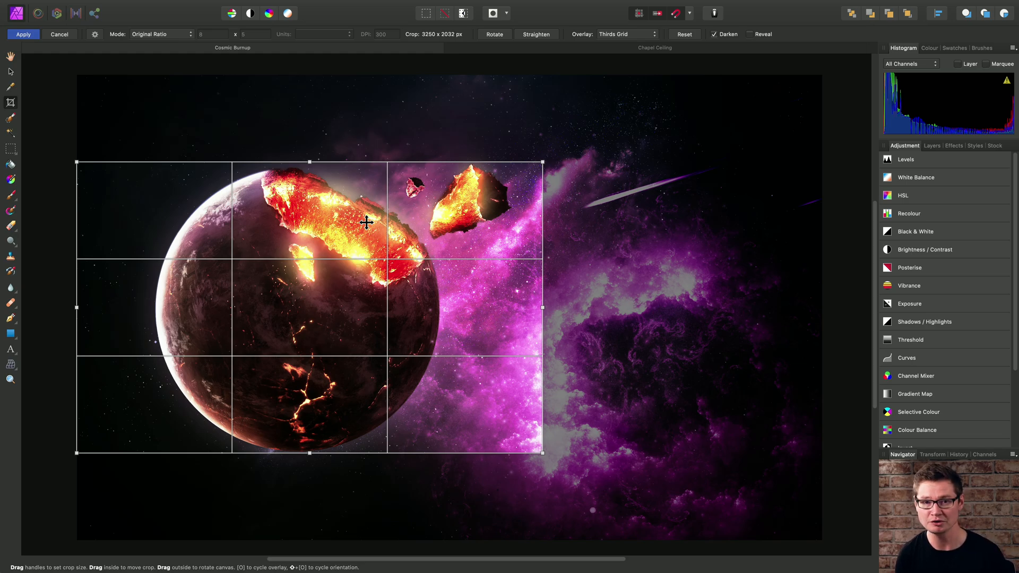
mouse_move(569, 174)
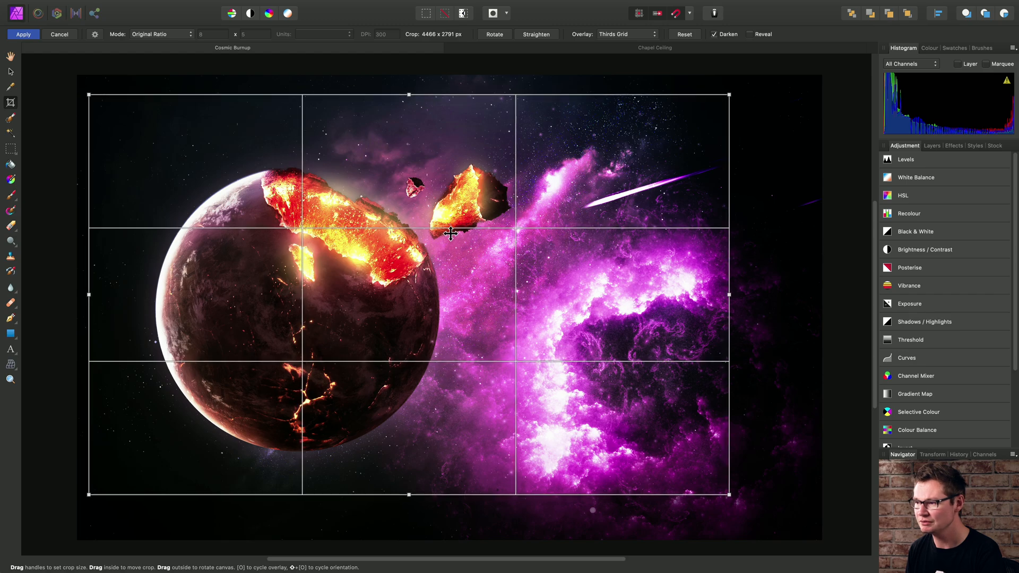
mouse_move(236, 264)
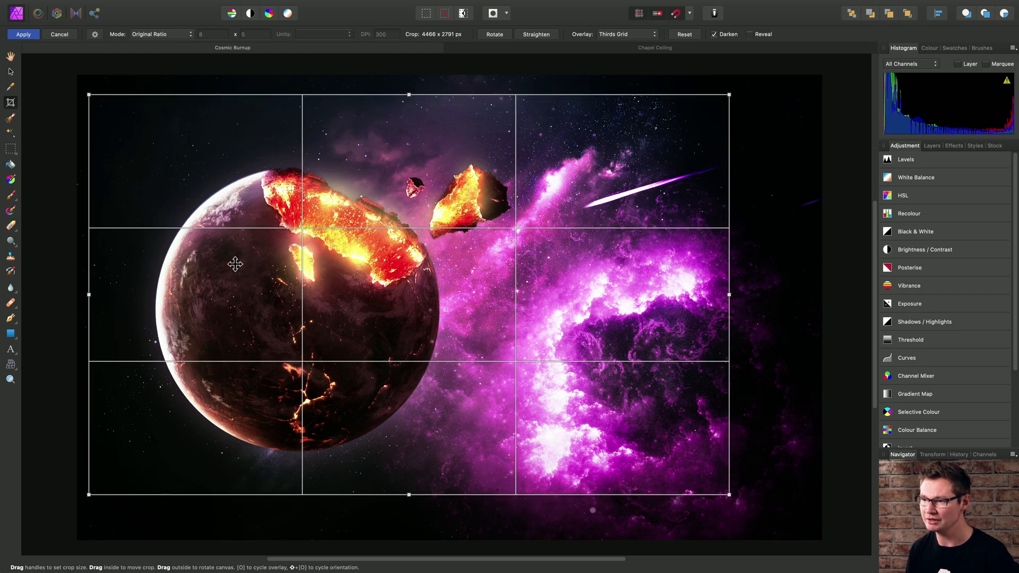
mouse_move(363, 268)
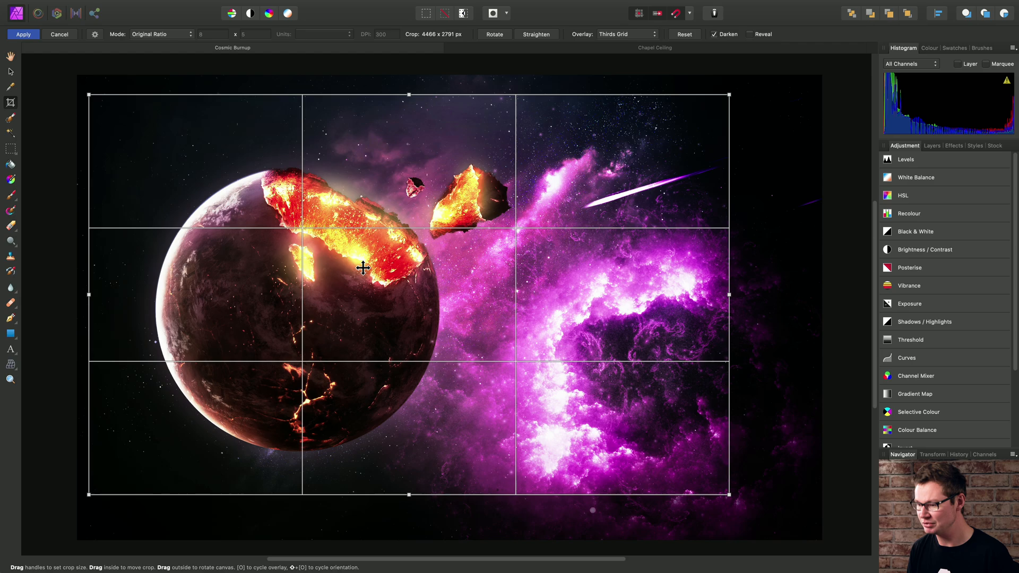
mouse_move(388, 259)
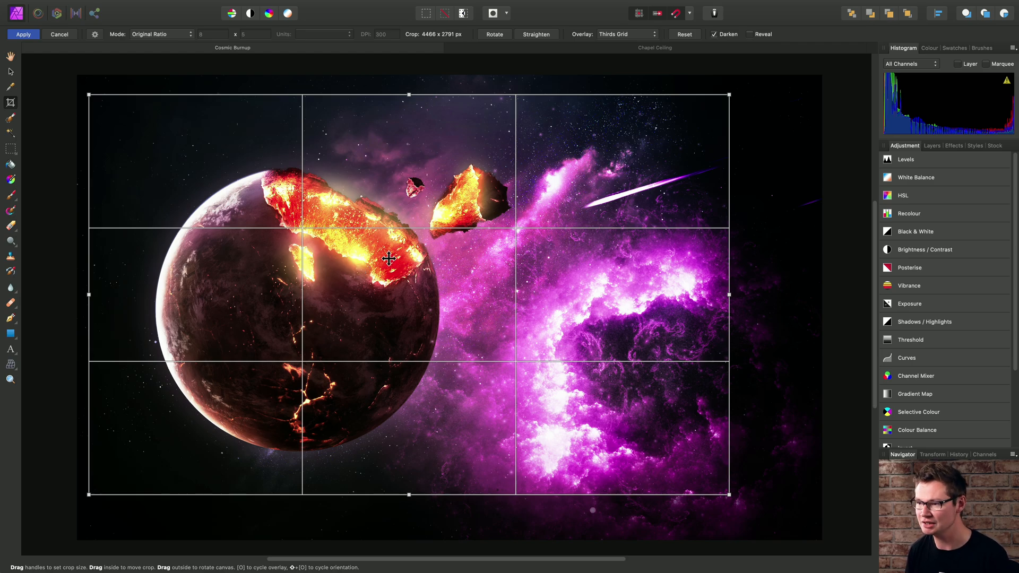
mouse_move(23, 34)
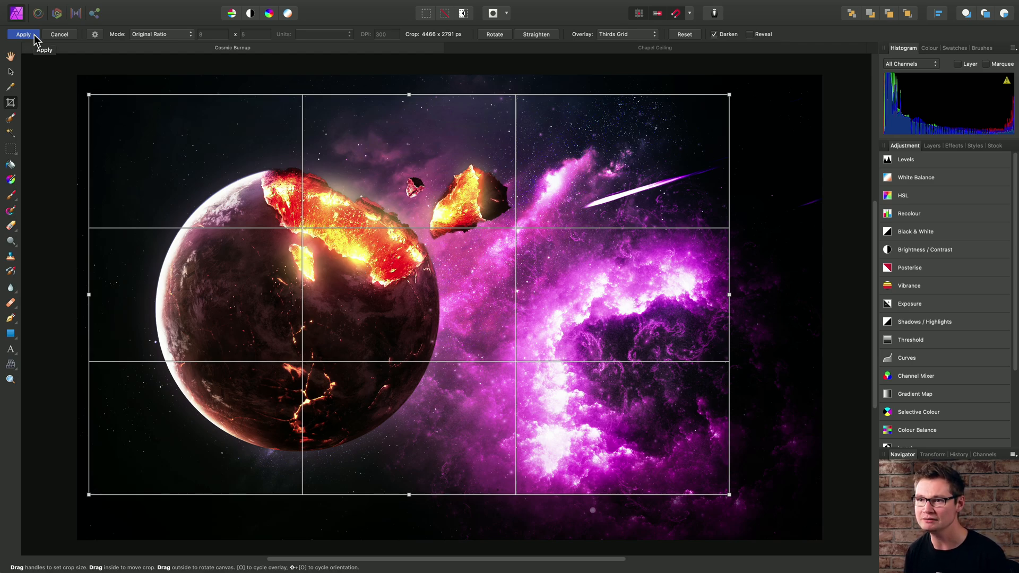
Apply the 4466 × 2791 px crop and begin a new crop on the result.
left_click(22, 34)
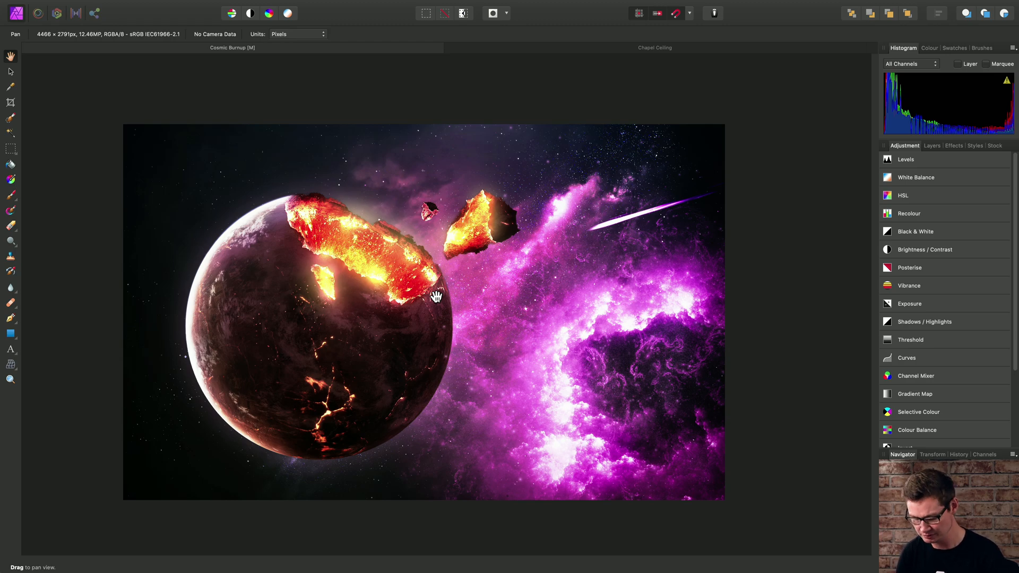
left_click(10, 102)
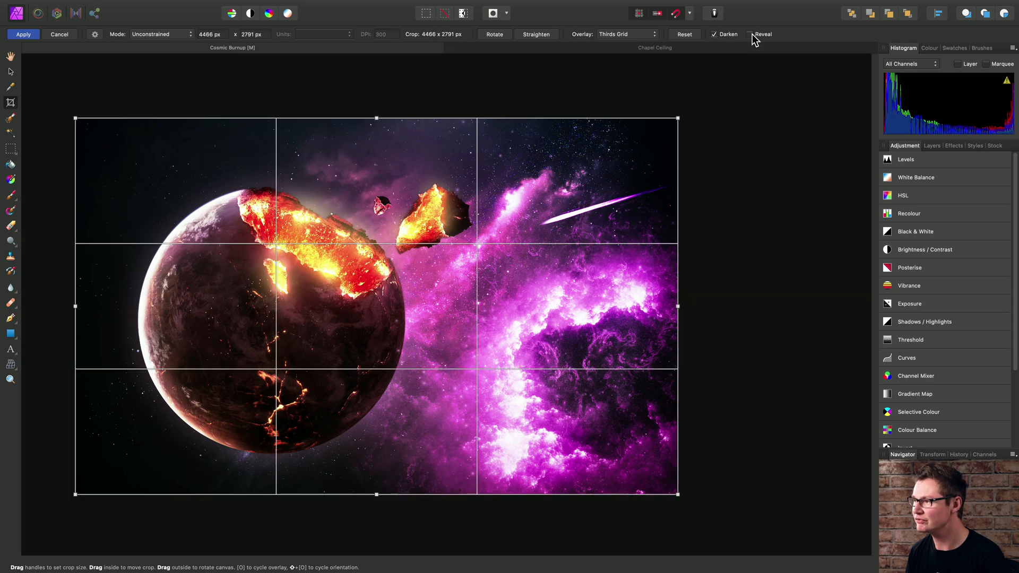
left_click(749, 34)
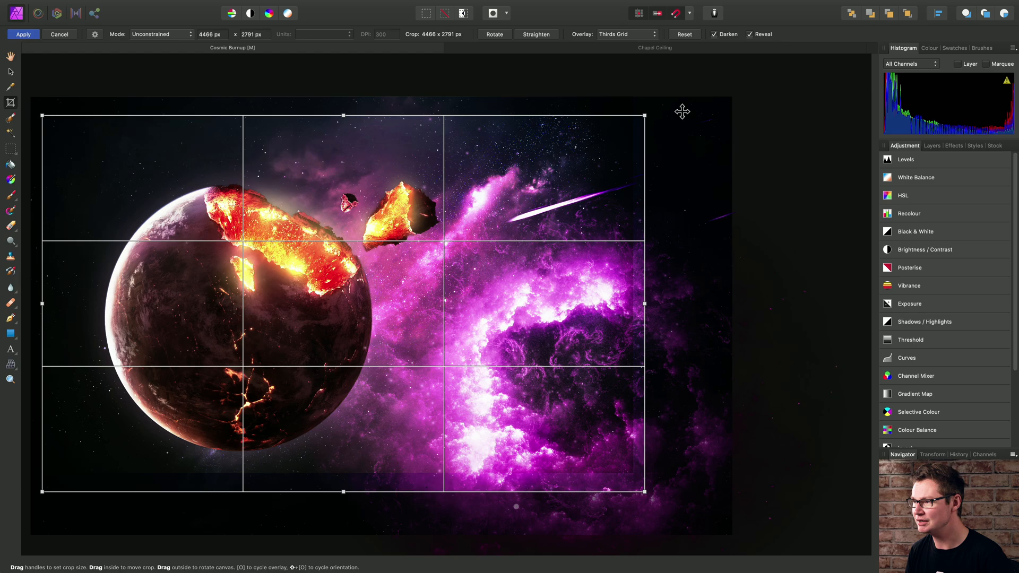
mouse_move(684, 450)
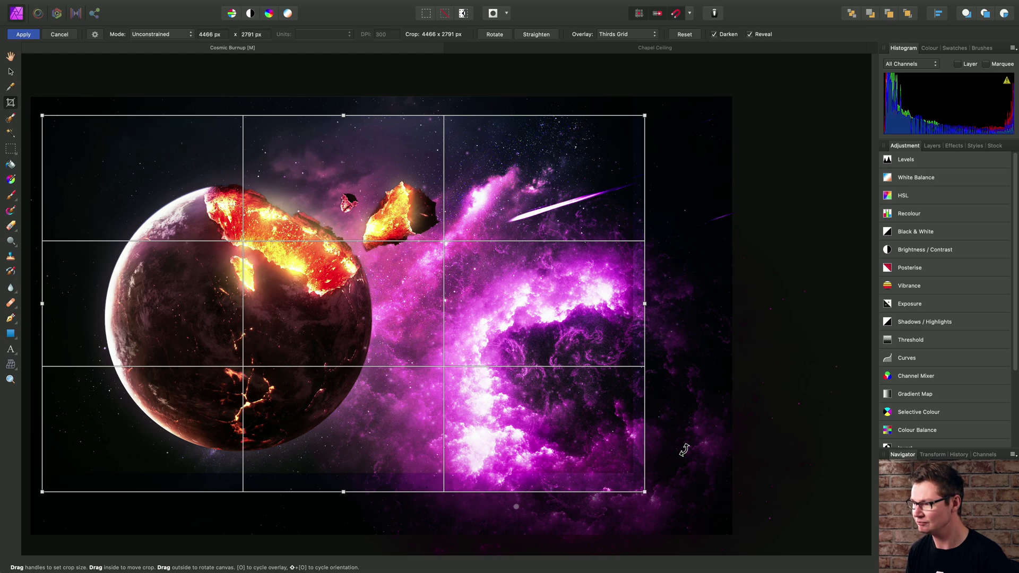
mouse_move(664, 258)
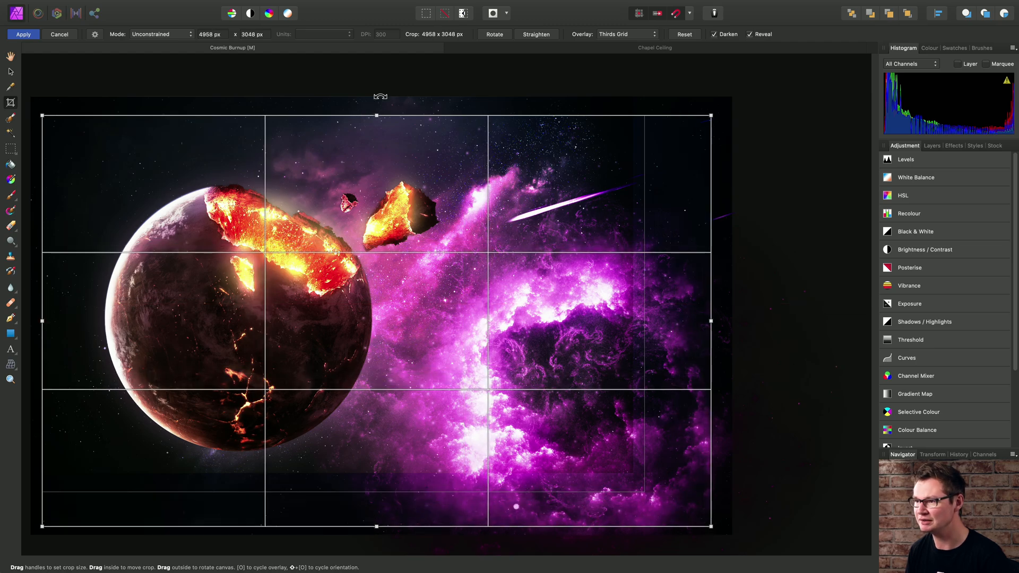
left_click_drag(380, 116, 380, 101)
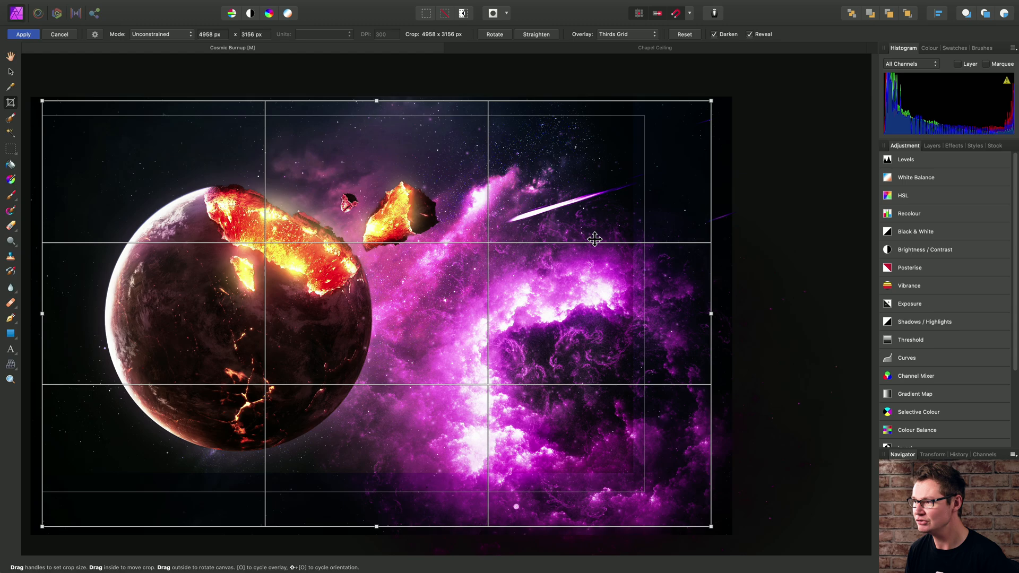
mouse_move(676, 385)
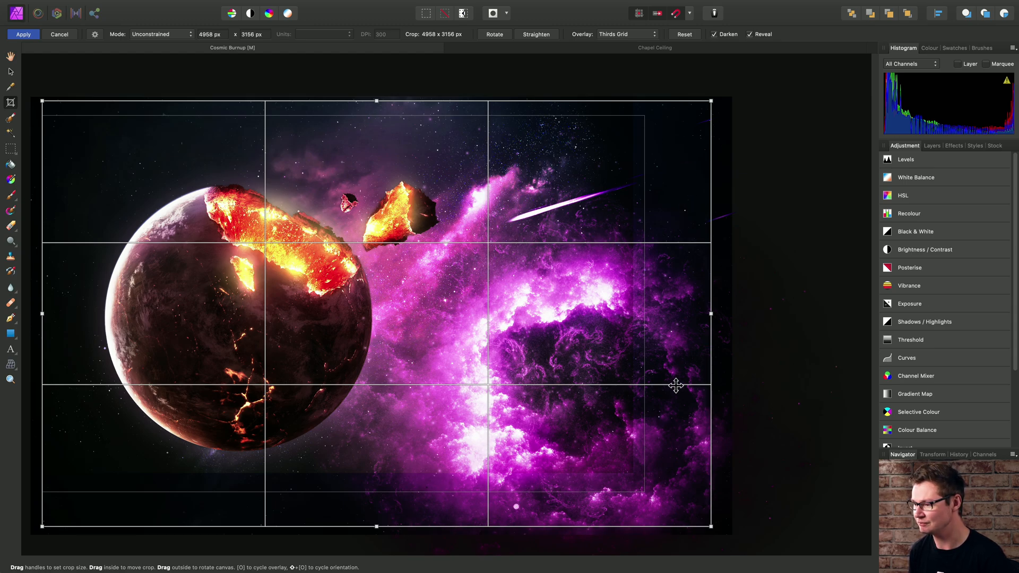
mouse_move(498, 126)
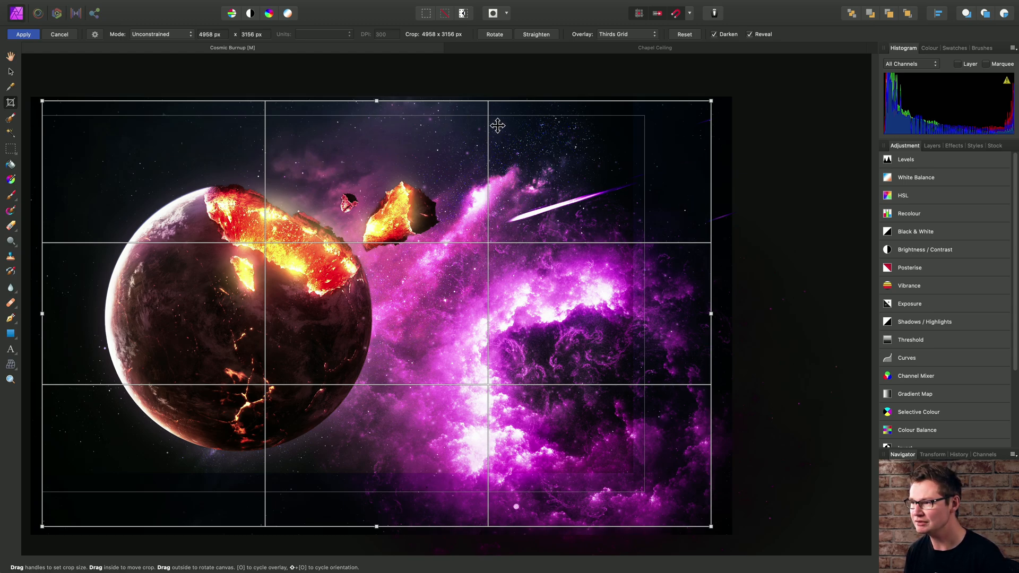
mouse_move(499, 490)
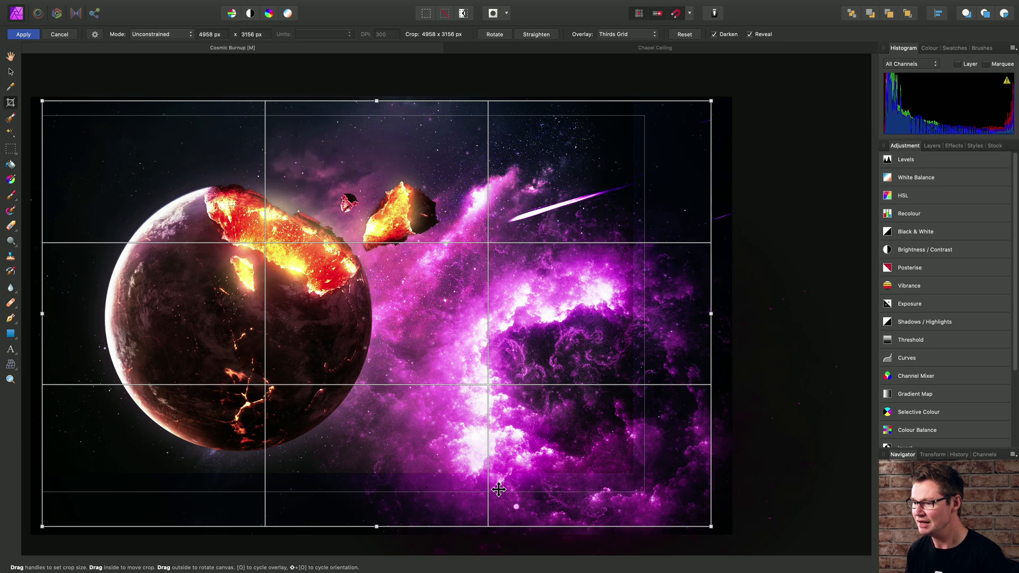
mouse_move(420, 120)
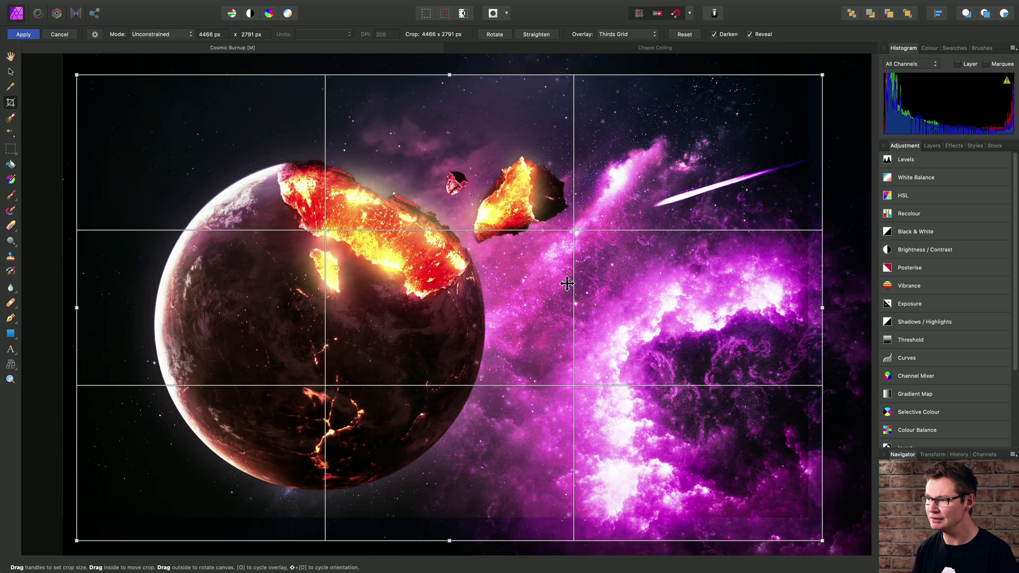
mouse_move(568, 132)
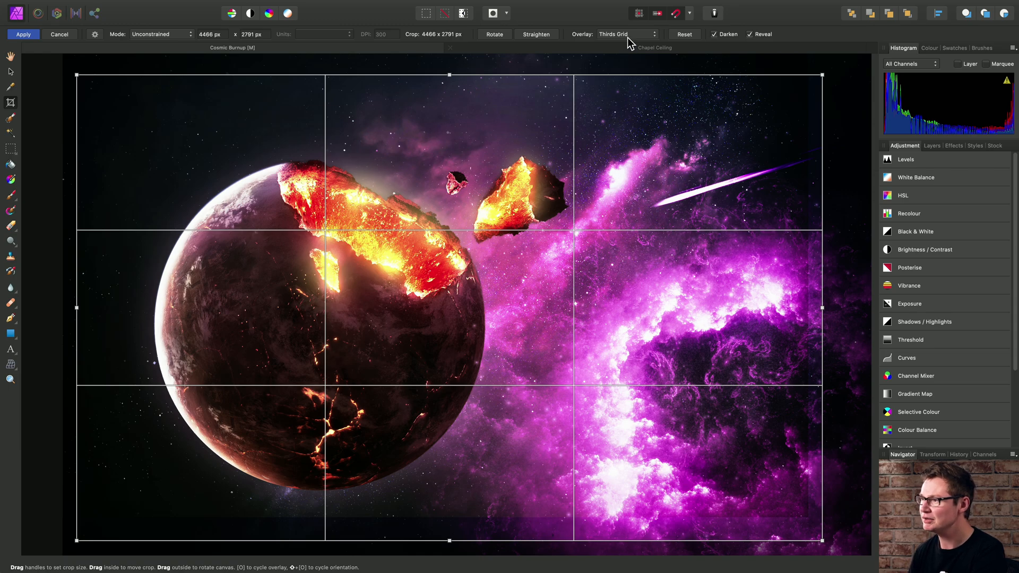
mouse_move(571, 242)
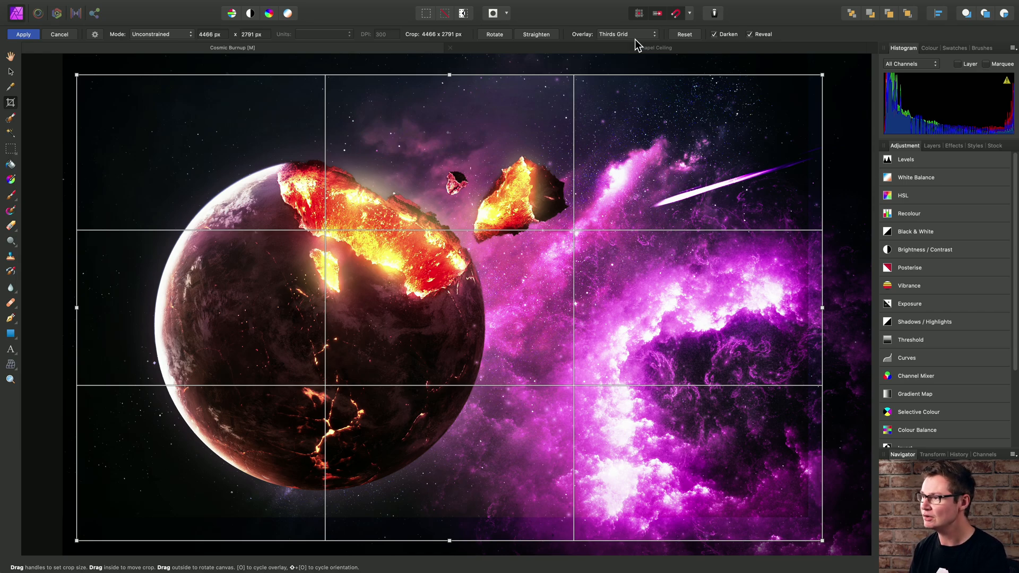
Set the crop overlay to Golden Spiral and keep it while tightening to 4308×2517 px.
left_click(626, 33)
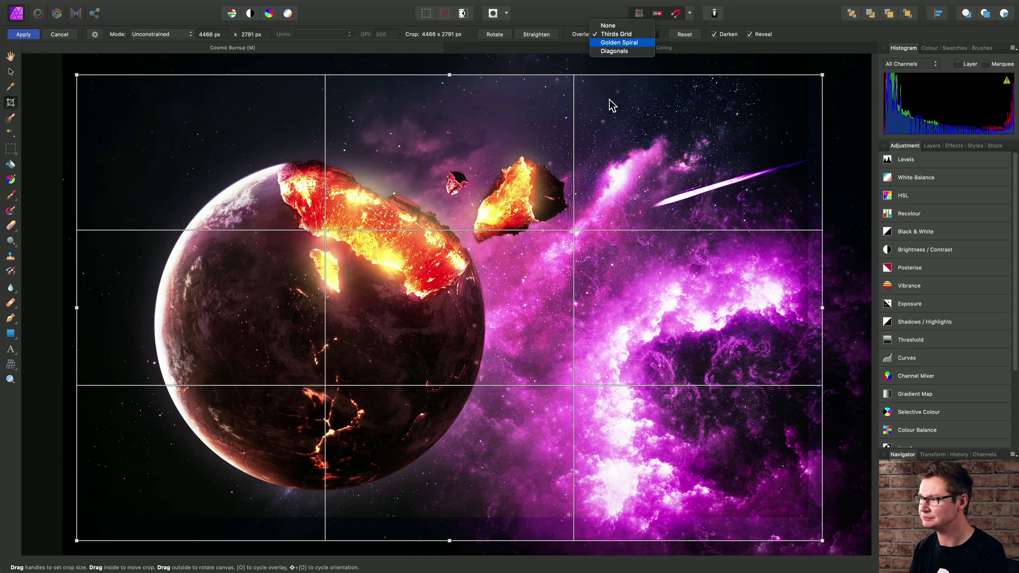
left_click(618, 42)
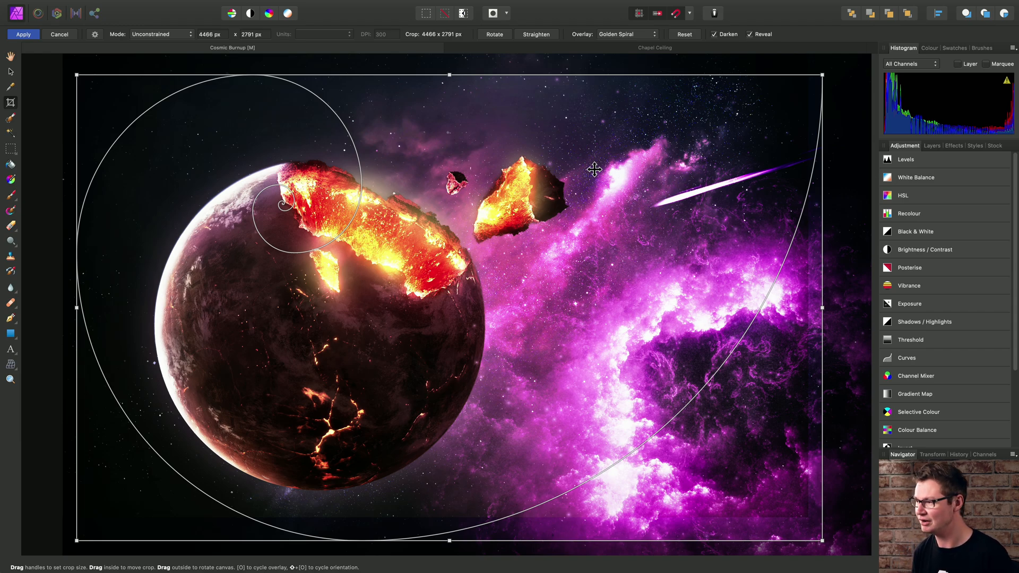
mouse_move(280, 197)
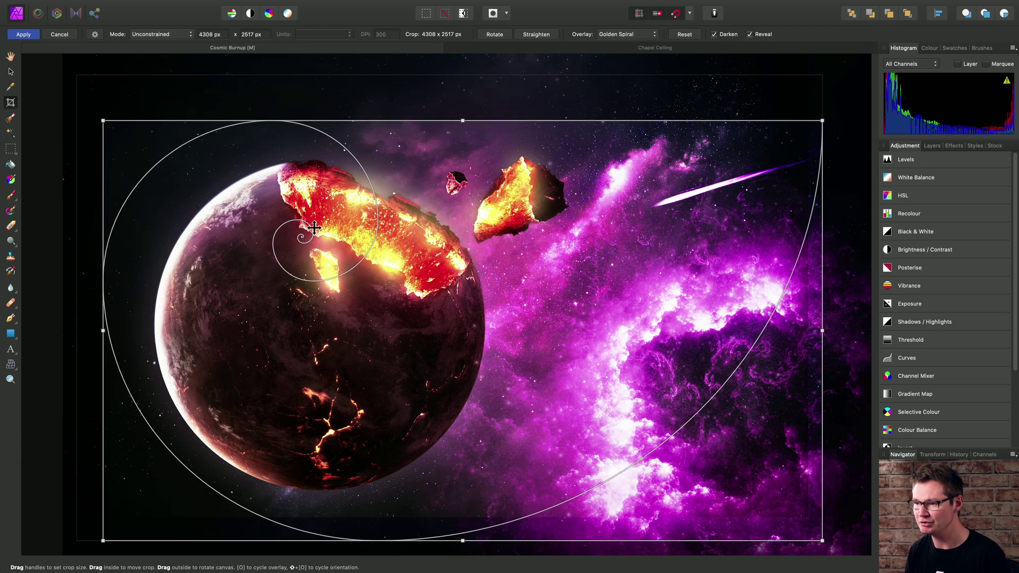
mouse_move(282, 234)
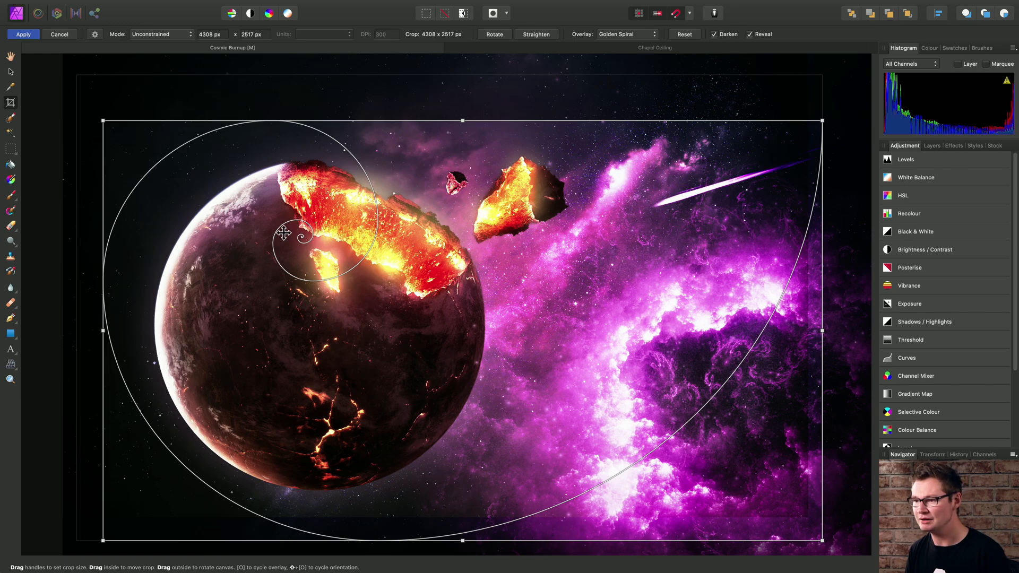
mouse_move(767, 189)
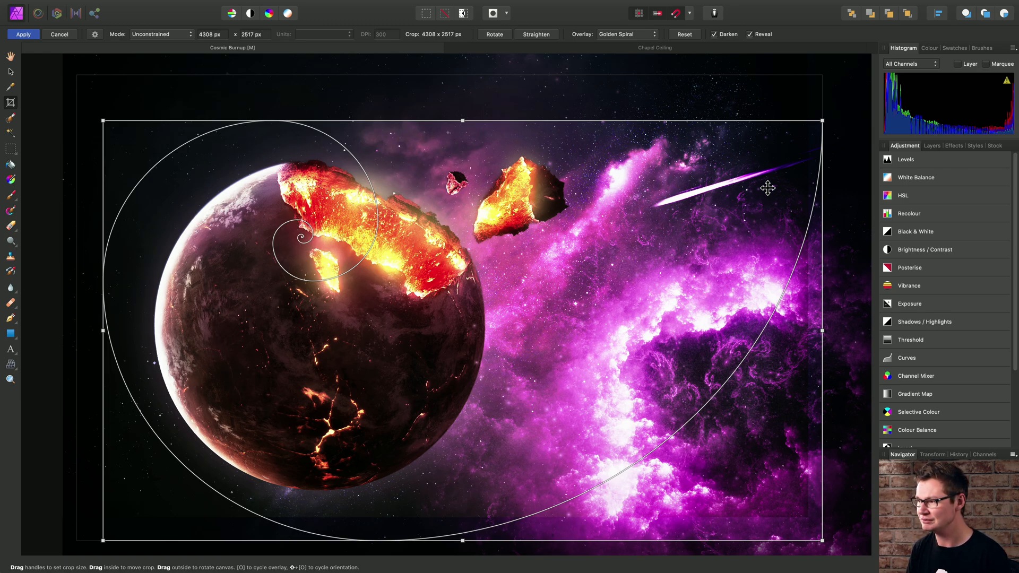
mouse_move(444, 239)
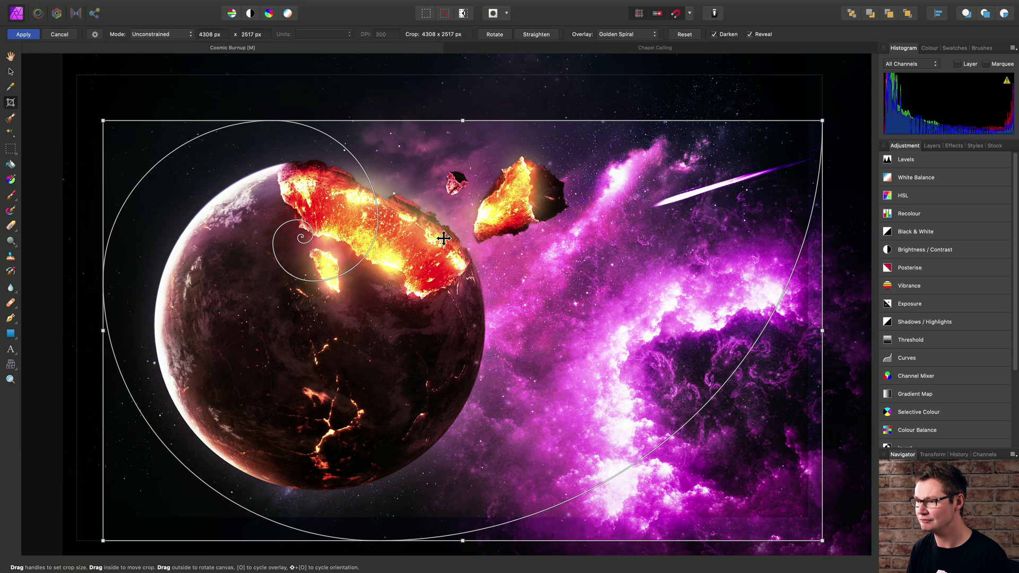
left_click(625, 34)
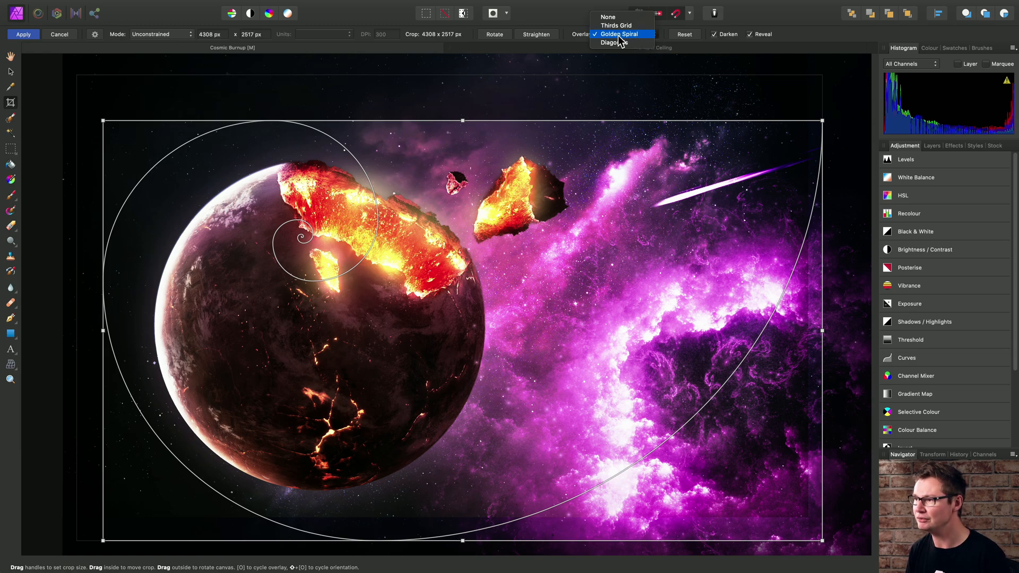
left_click(618, 34)
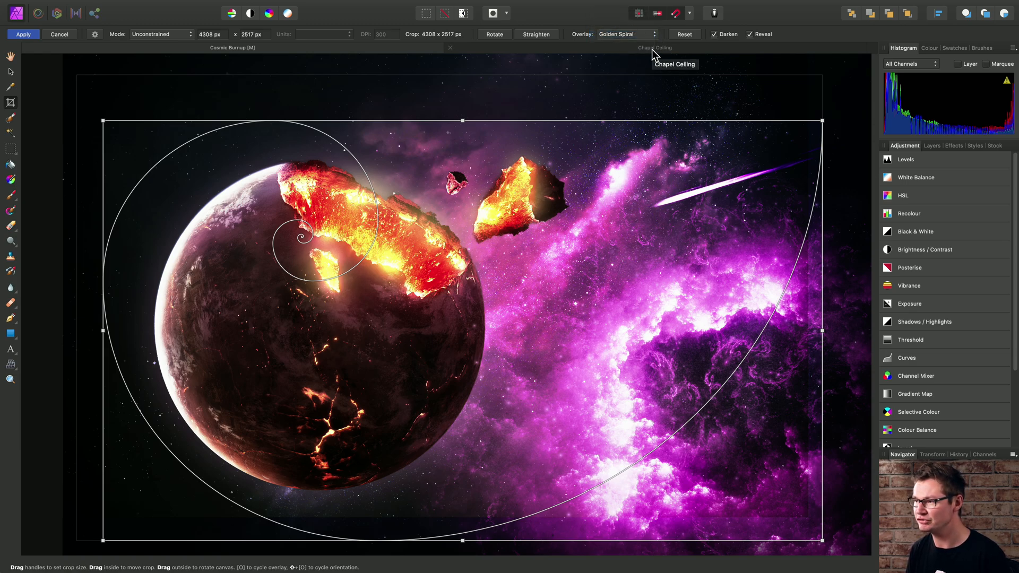
Switch to the Chapel Ceiling photo and crop it with the Diagonals overlay.
left_click(654, 47)
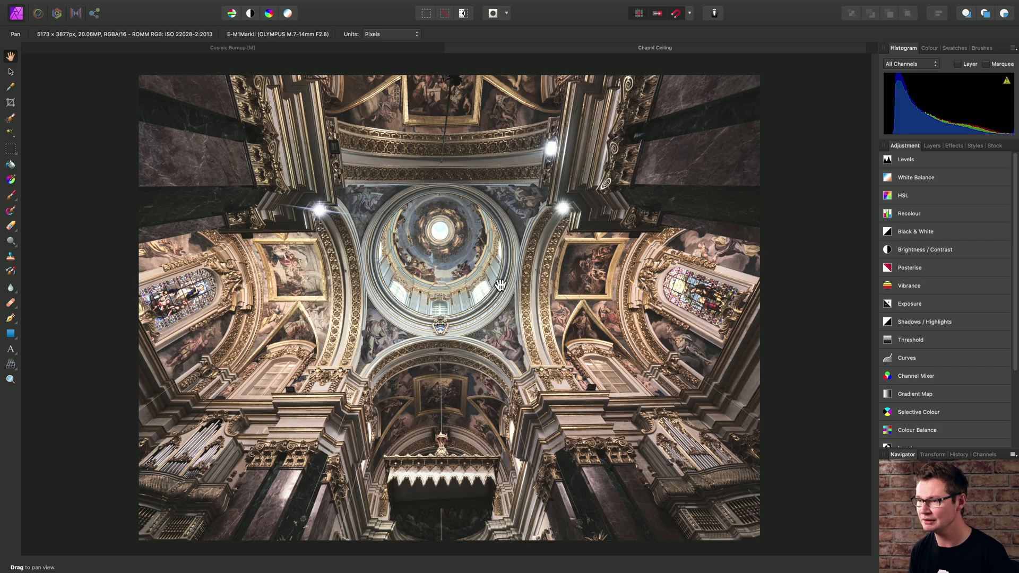
mouse_move(450, 248)
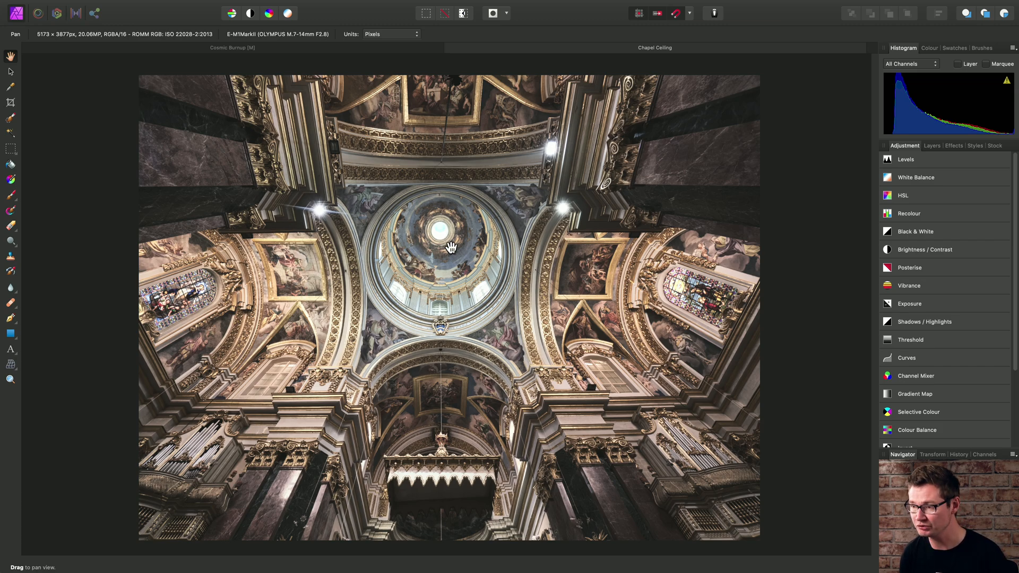
left_click(11, 102)
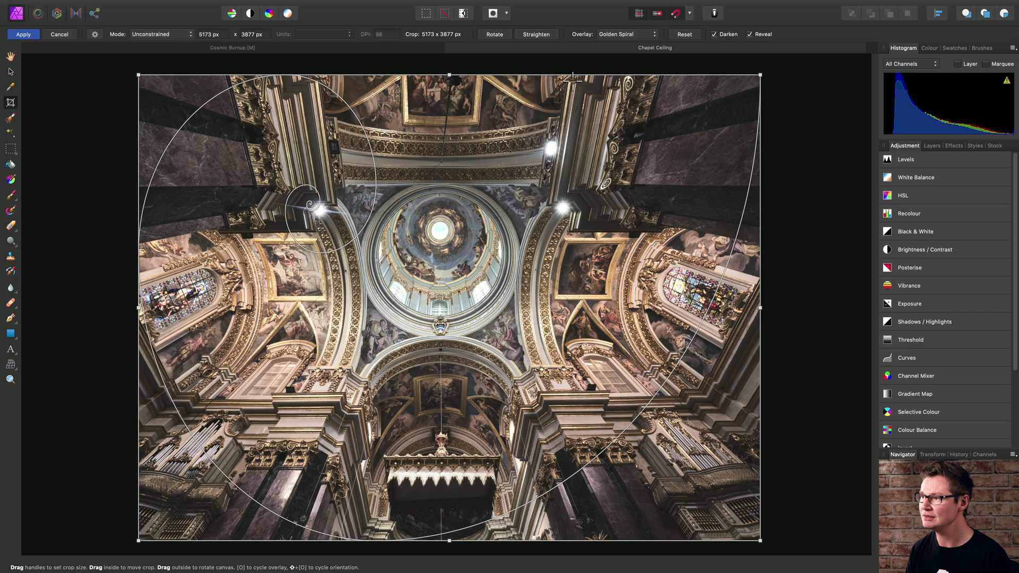
left_click(626, 34)
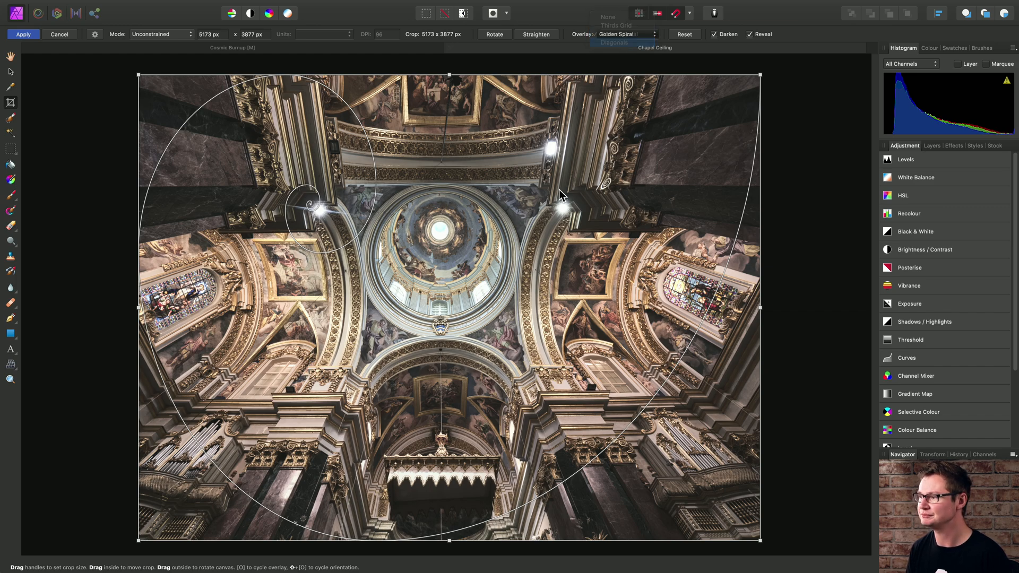
left_click(611, 42)
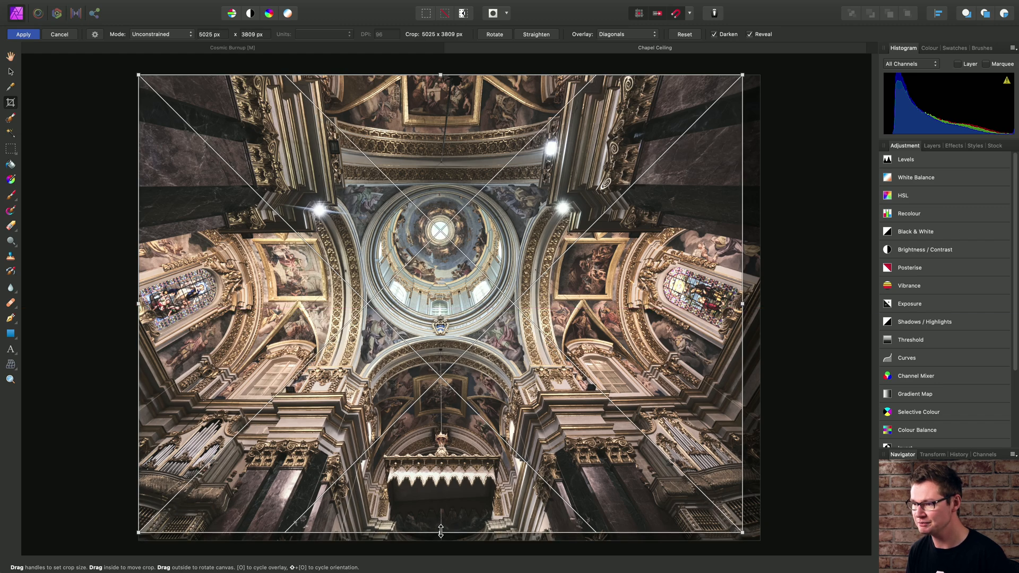
mouse_move(438, 224)
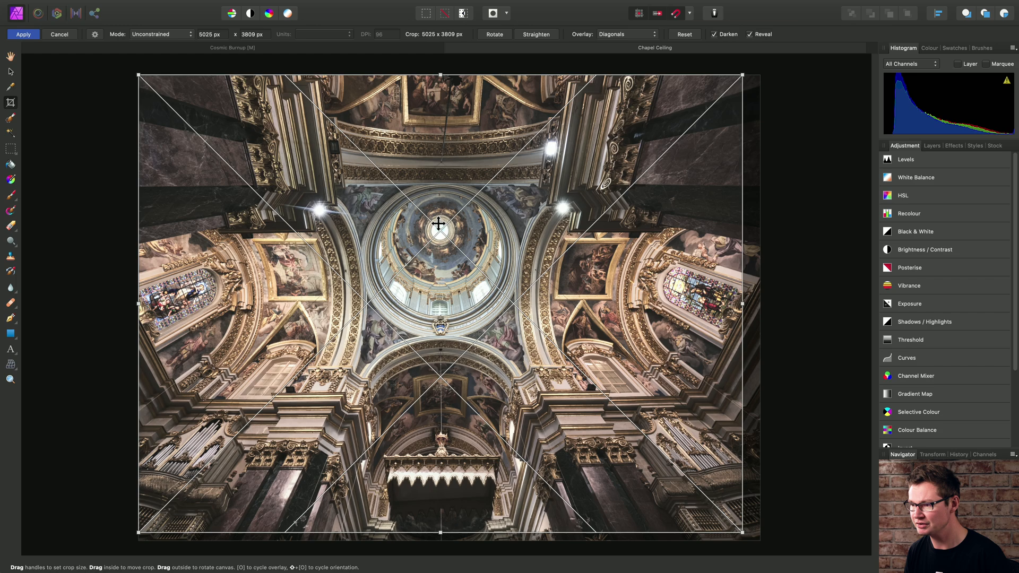
mouse_move(435, 245)
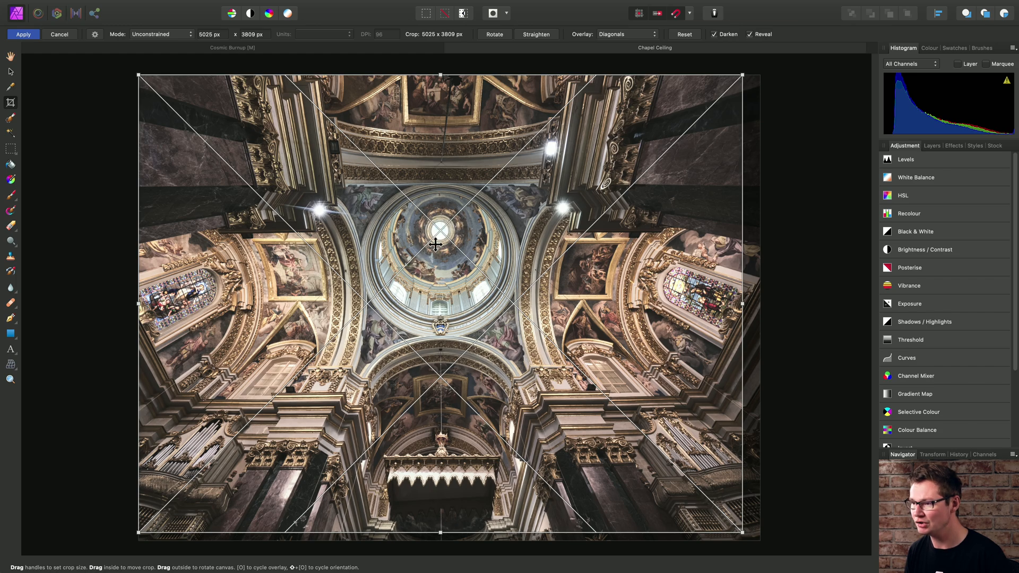
mouse_move(444, 232)
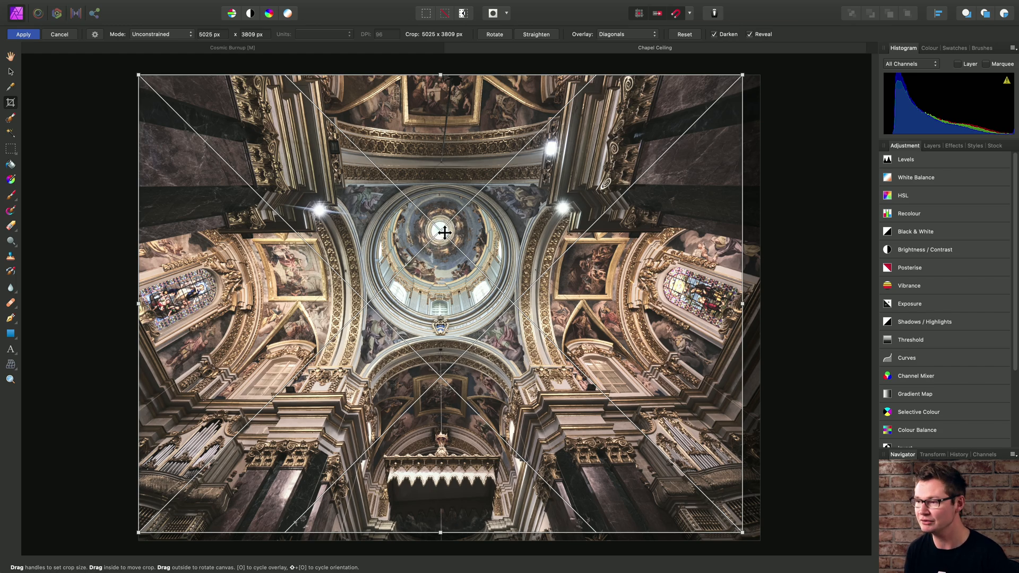
mouse_move(476, 238)
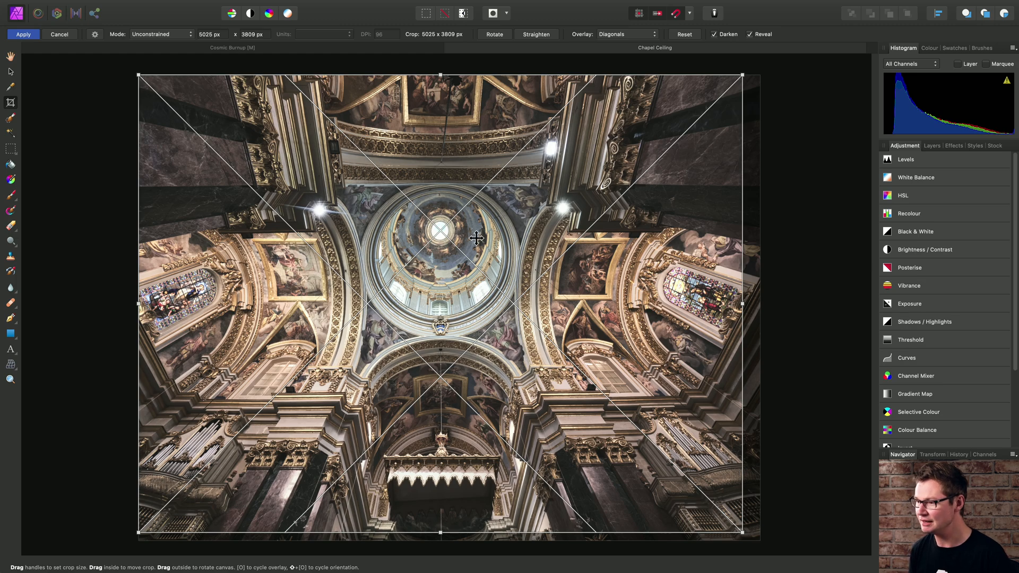
mouse_move(457, 248)
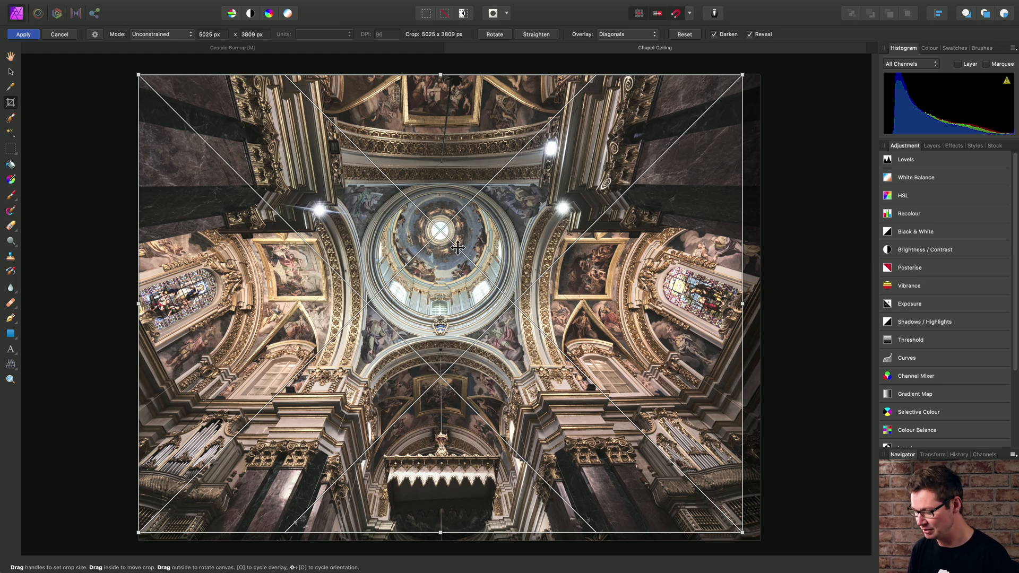
Apply the chapel crop, unclip the canvas to 5173×3877 px, and start a fresh crop.
left_click(23, 34)
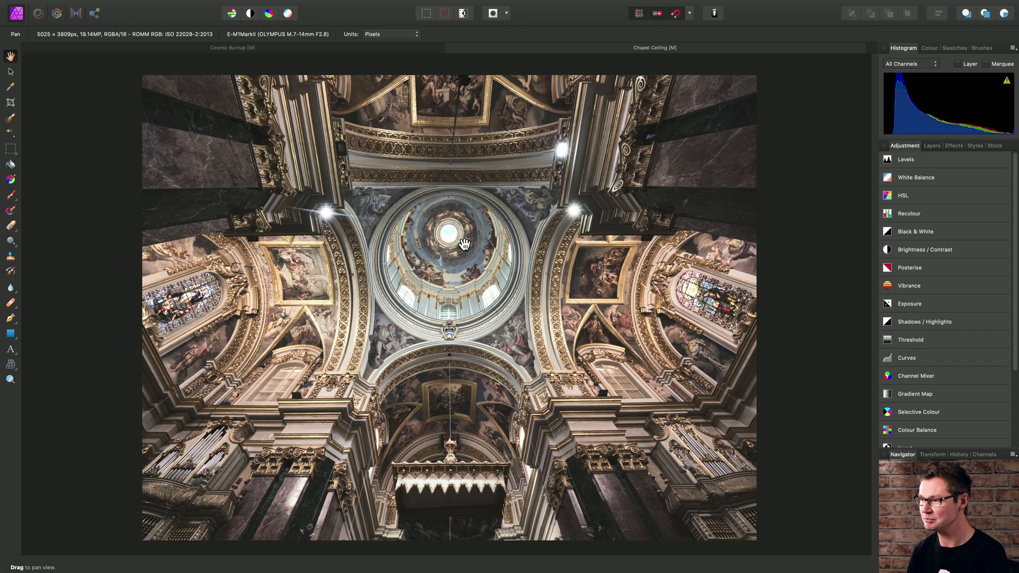
mouse_move(442, 242)
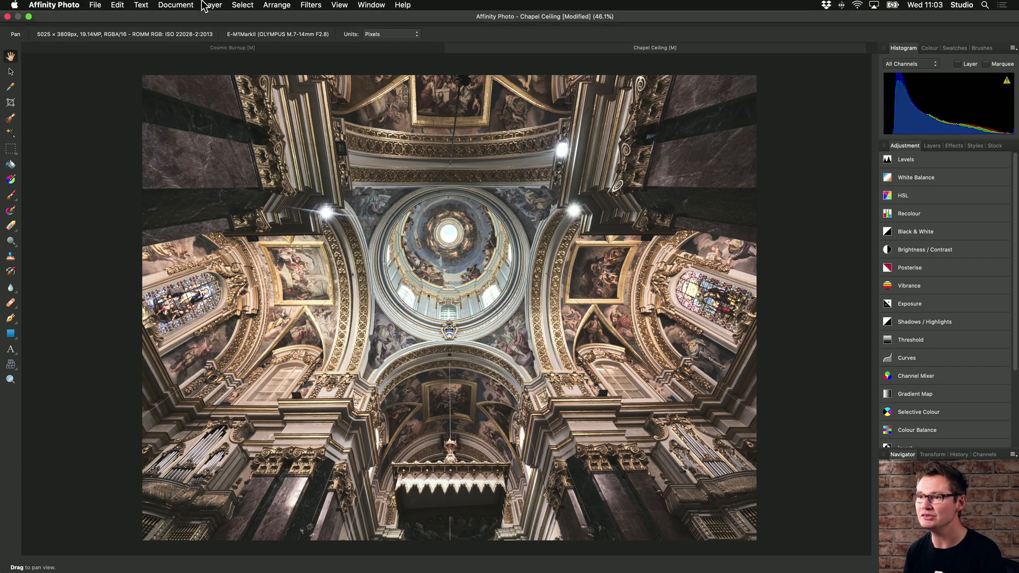
left_click(175, 5)
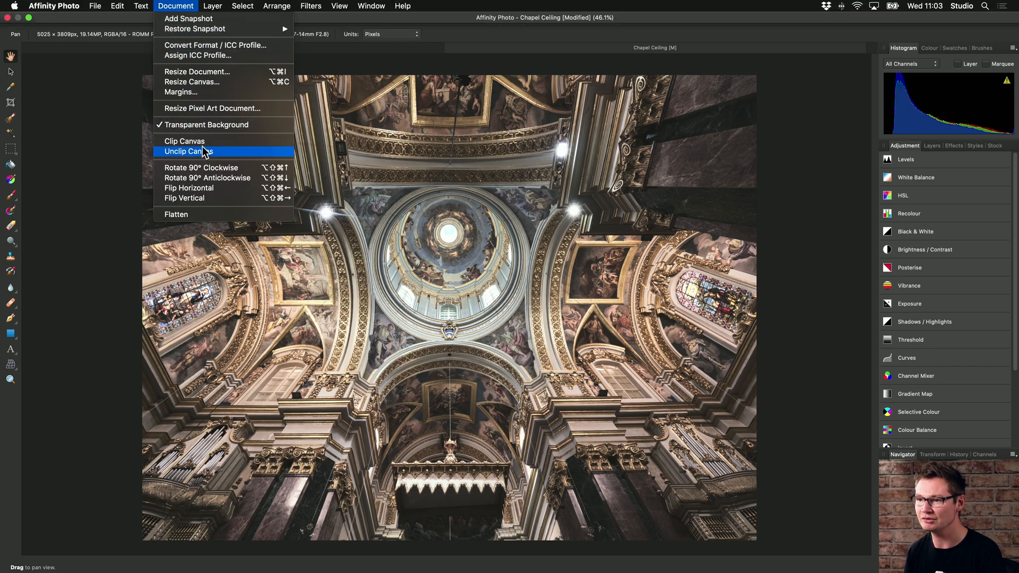
mouse_move(229, 157)
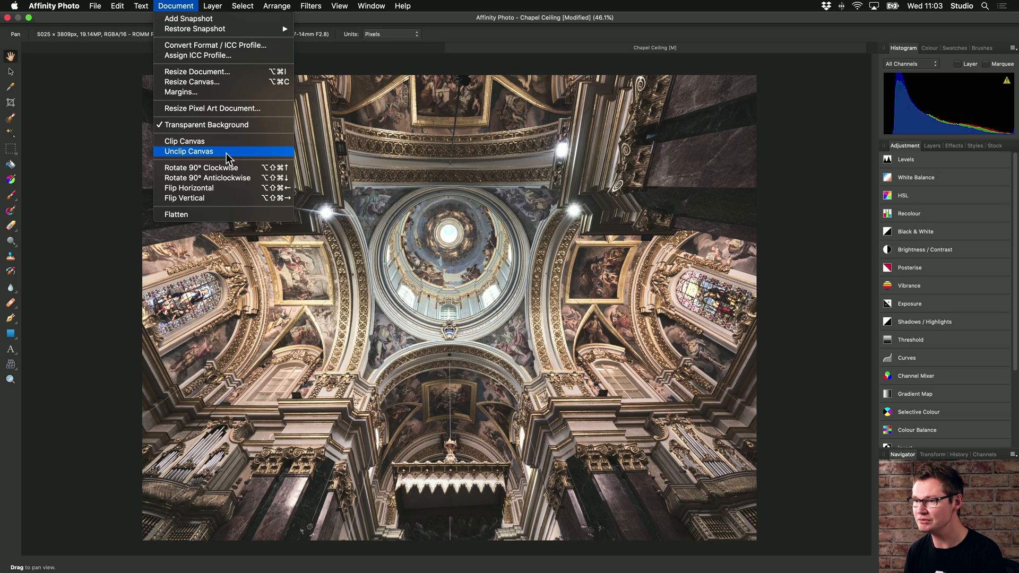
left_click(189, 151)
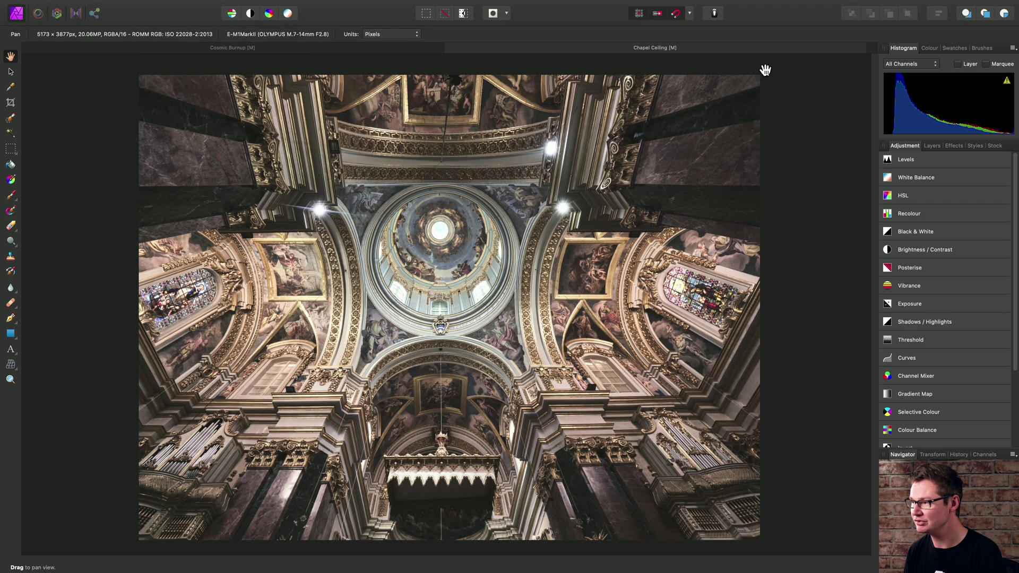
mouse_move(800, 279)
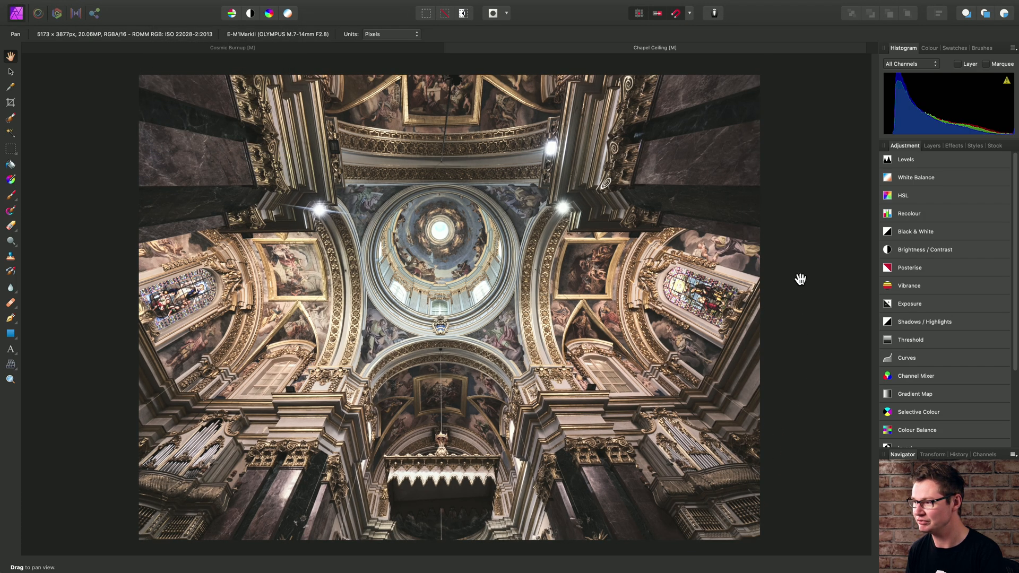
mouse_move(567, 233)
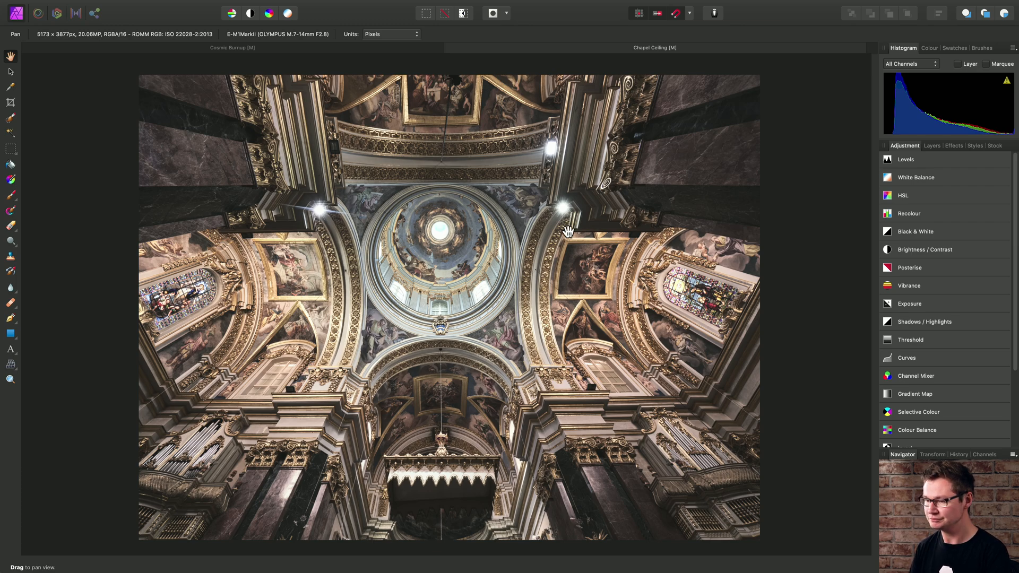
mouse_move(500, 269)
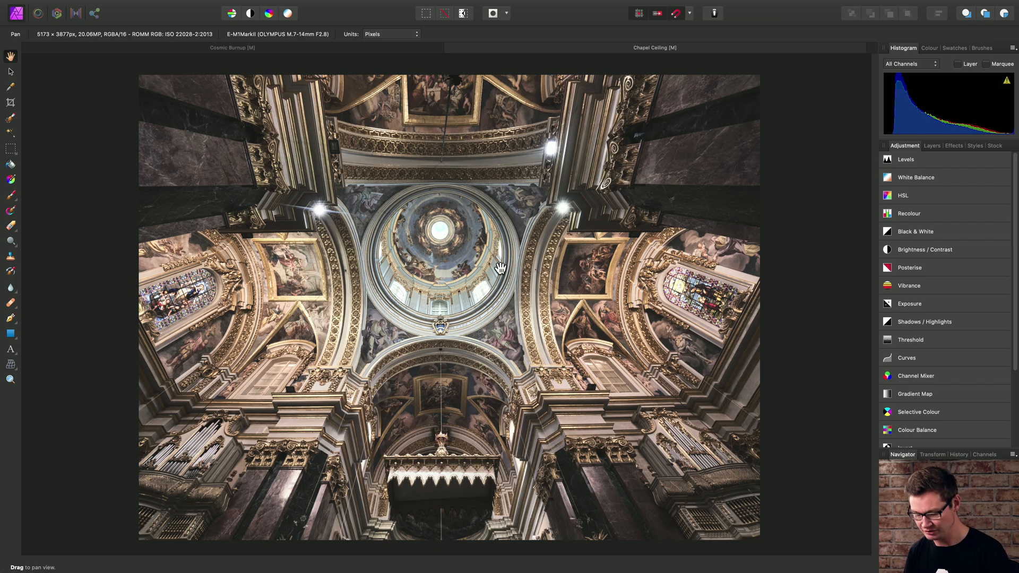
left_click(10, 102)
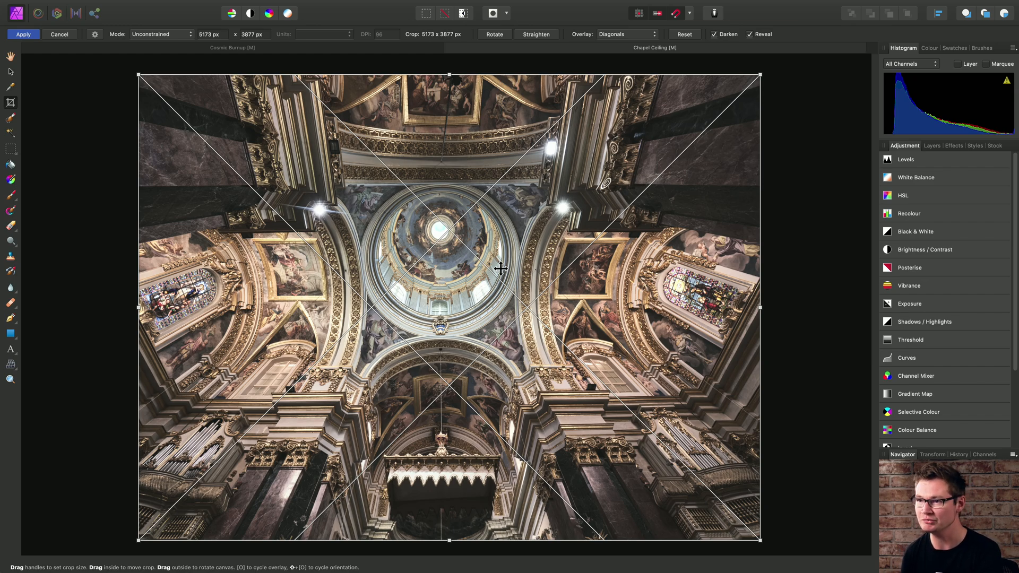
Set crop Mode to Resample in inches, ready to enter 12 × 10 at 300 DPI.
left_click(159, 34)
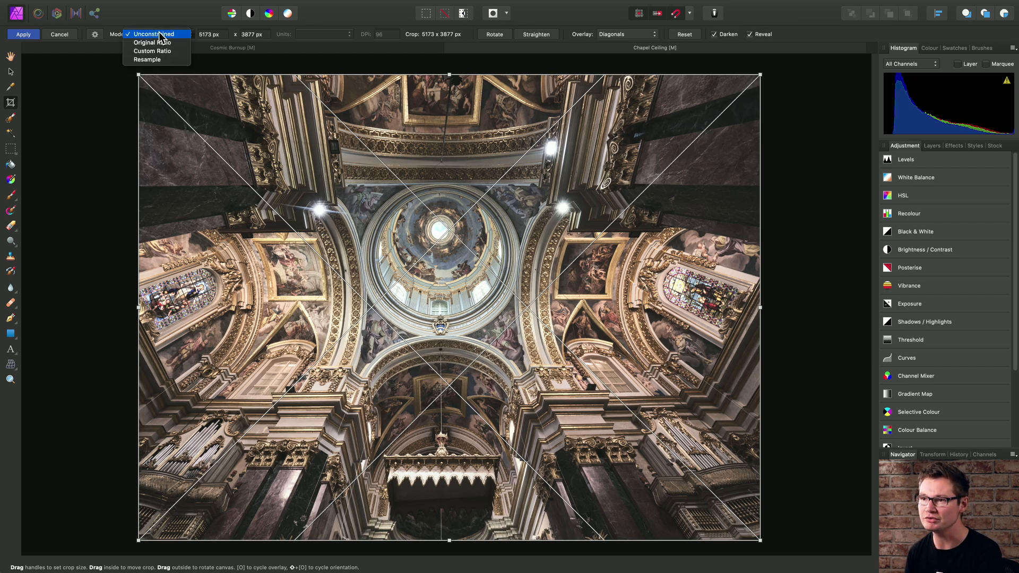
left_click(147, 59)
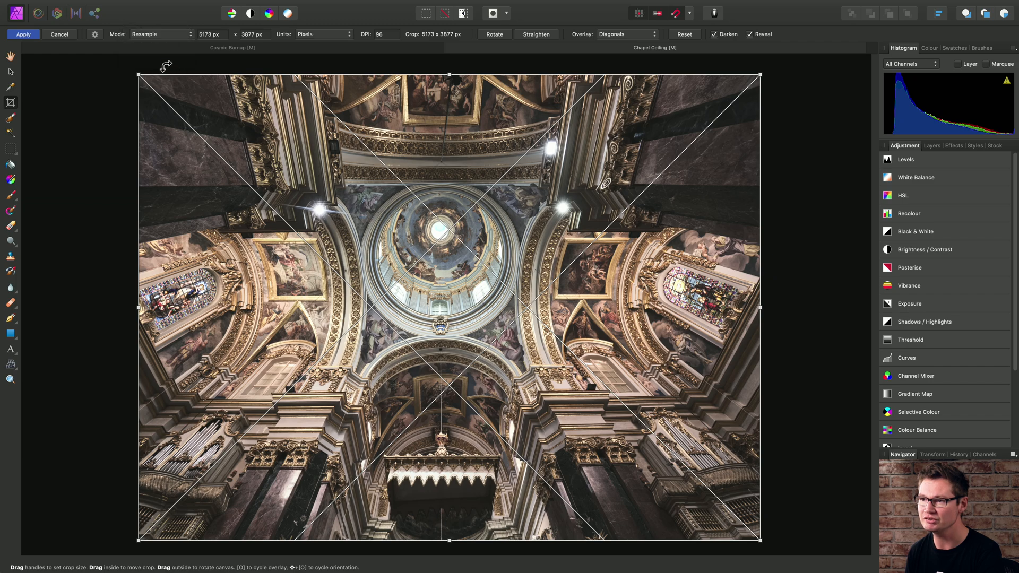
left_click(319, 34)
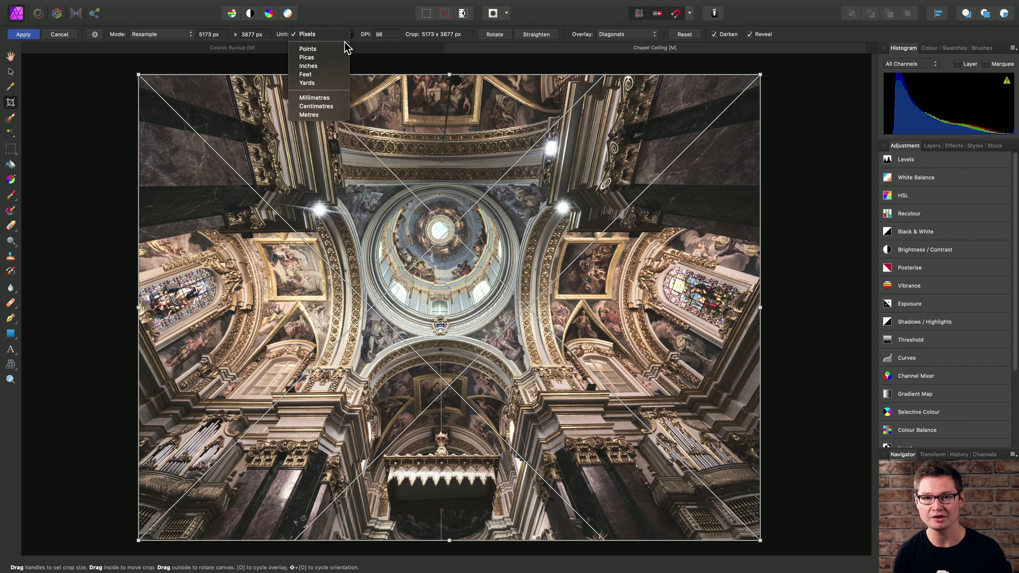
mouse_move(308, 48)
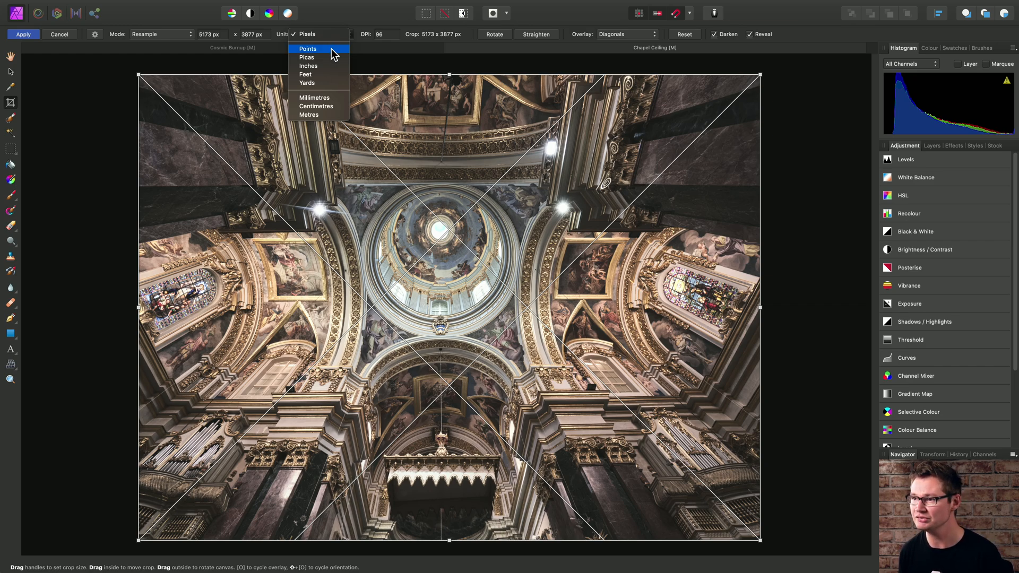
left_click(308, 66)
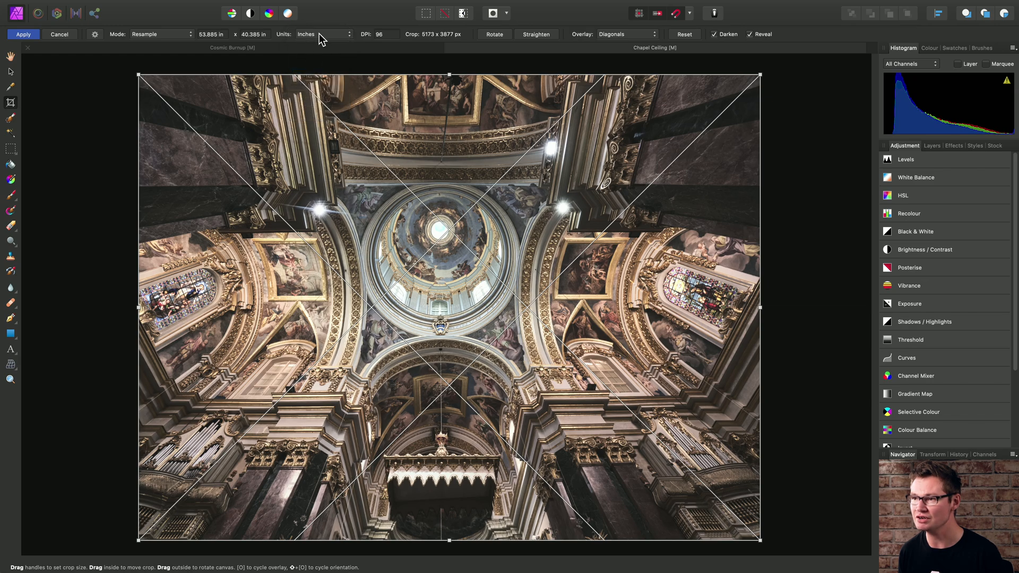
mouse_move(224, 38)
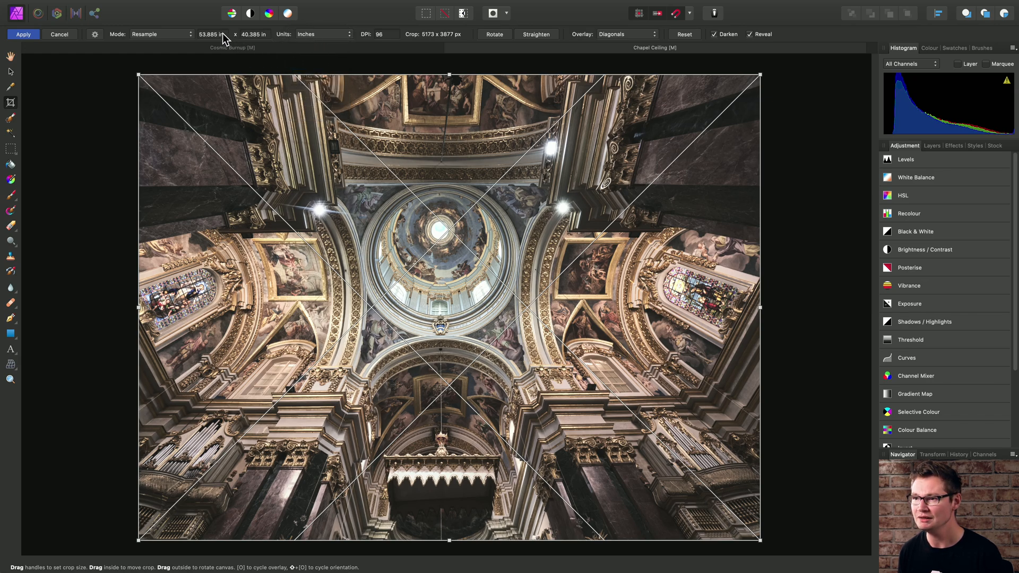
triple_click(211, 34)
type("12")
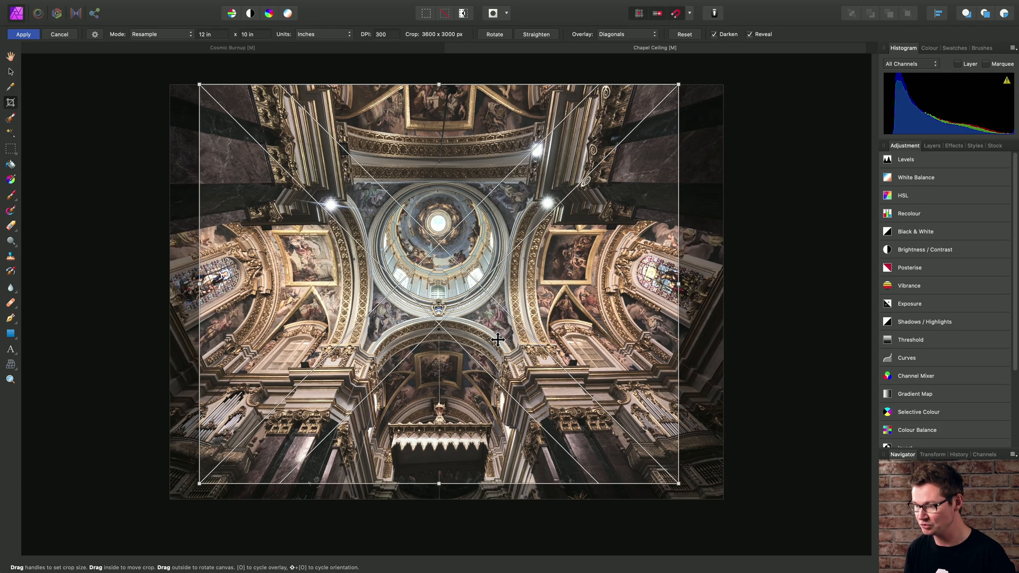
mouse_move(392, 193)
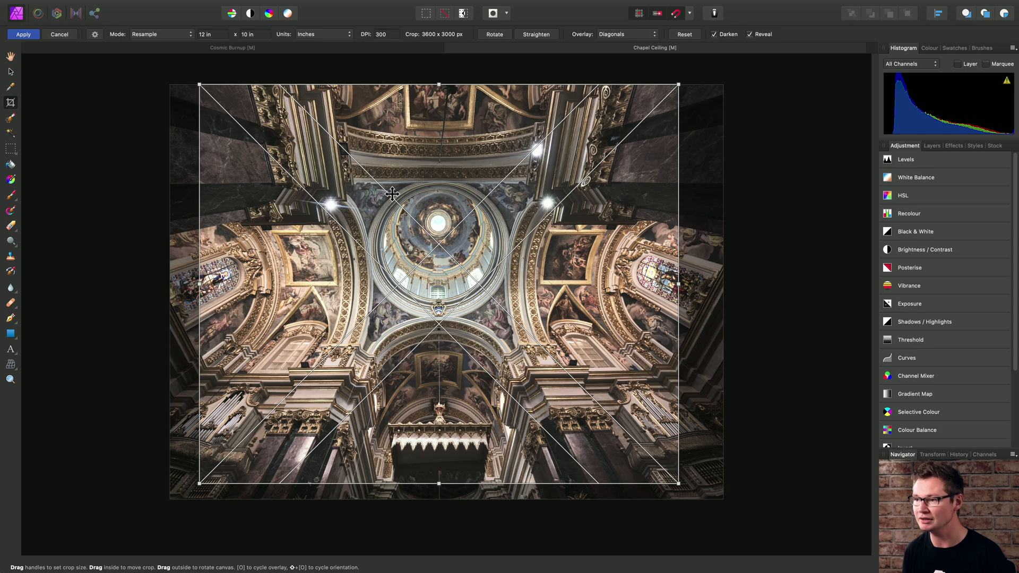
Apply the resampled crop, leaving a 3600 × 3000 px chapel ceiling image.
left_click(24, 34)
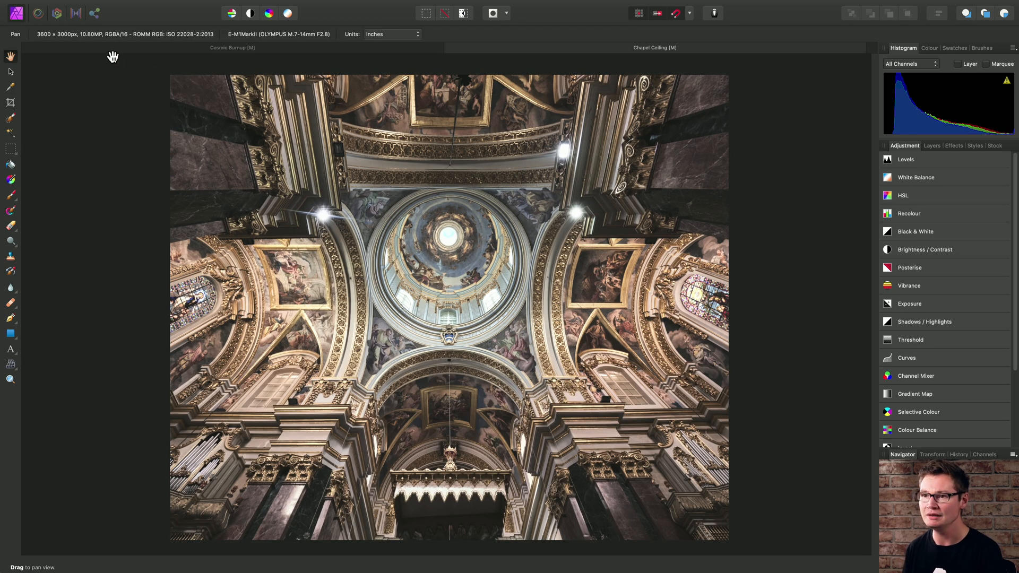
mouse_move(55, 39)
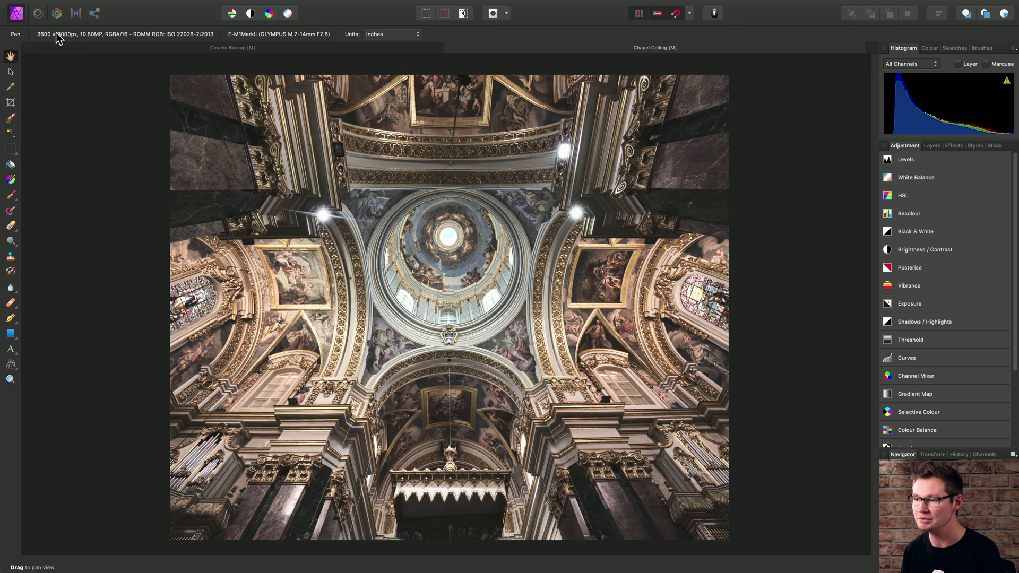
mouse_move(322, 199)
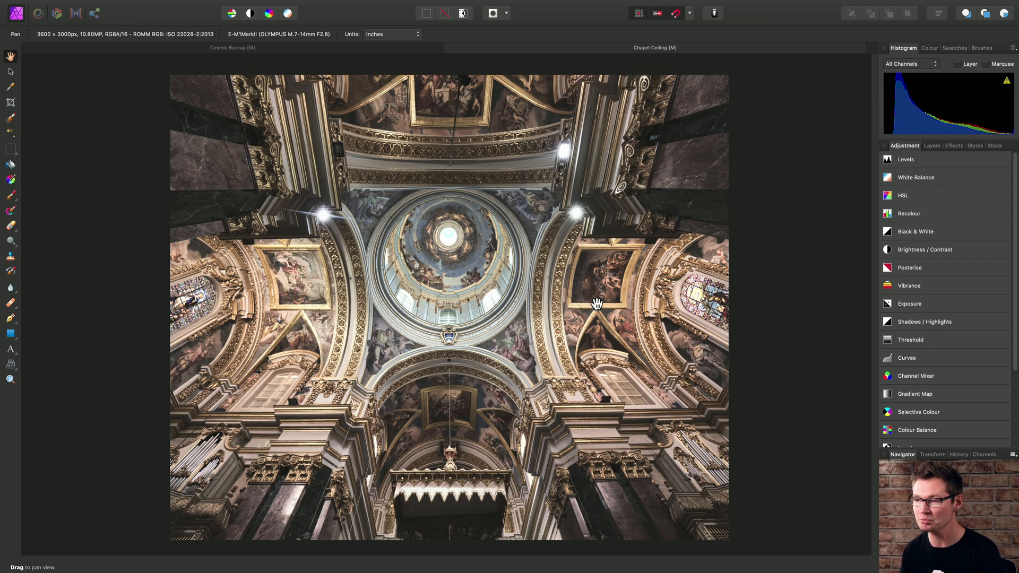
mouse_move(428, 196)
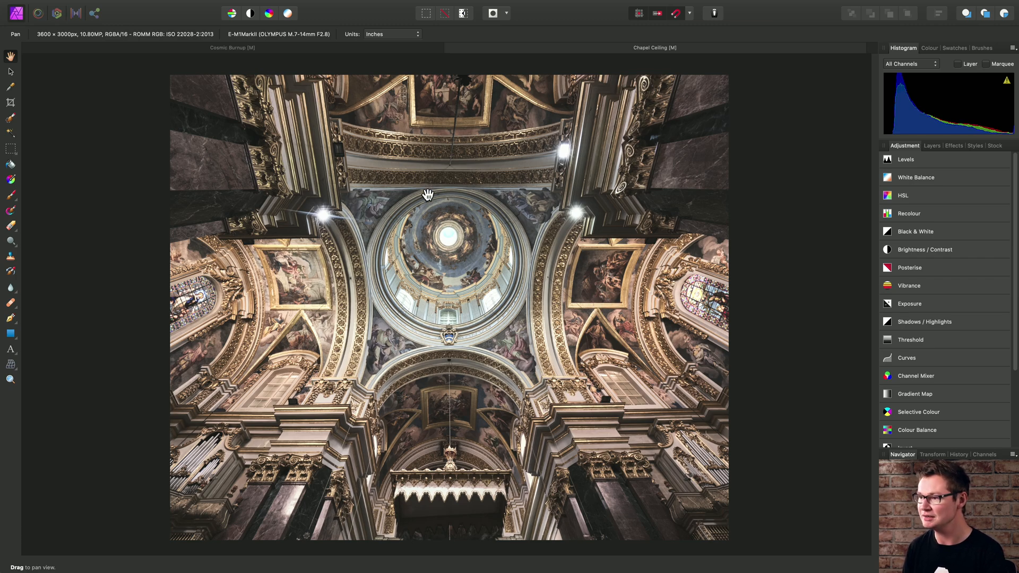
mouse_move(400, 285)
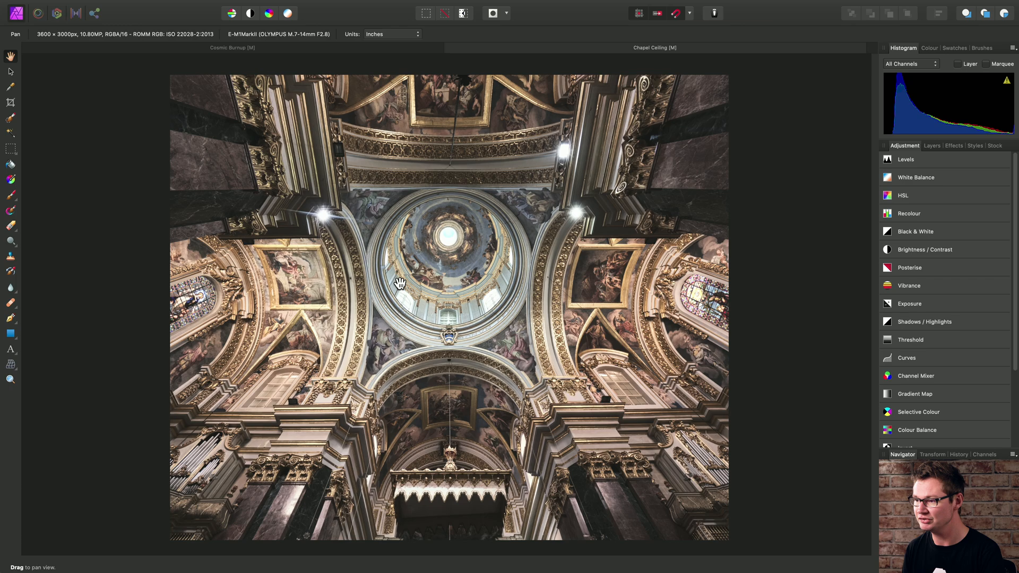
mouse_move(665, 328)
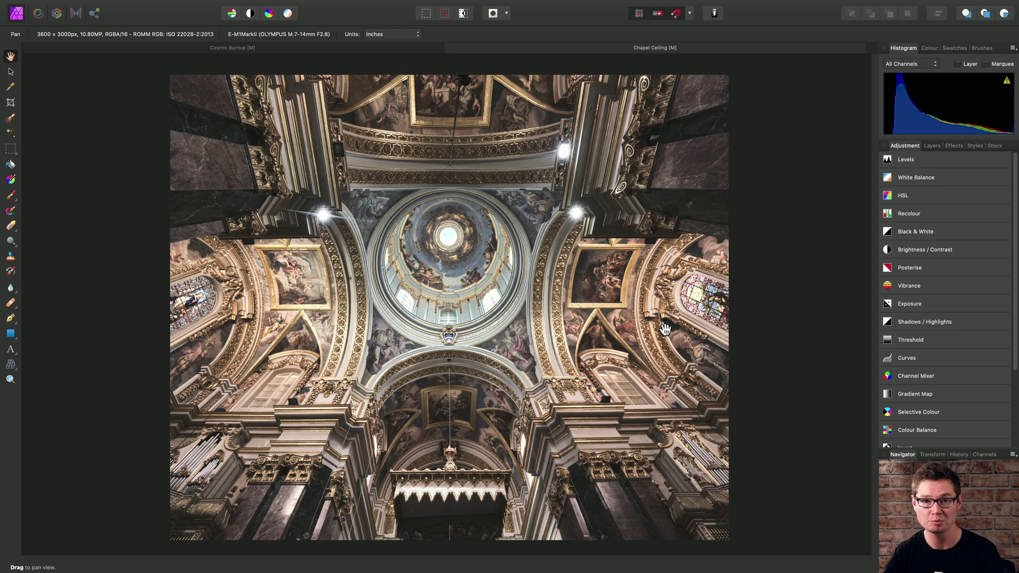